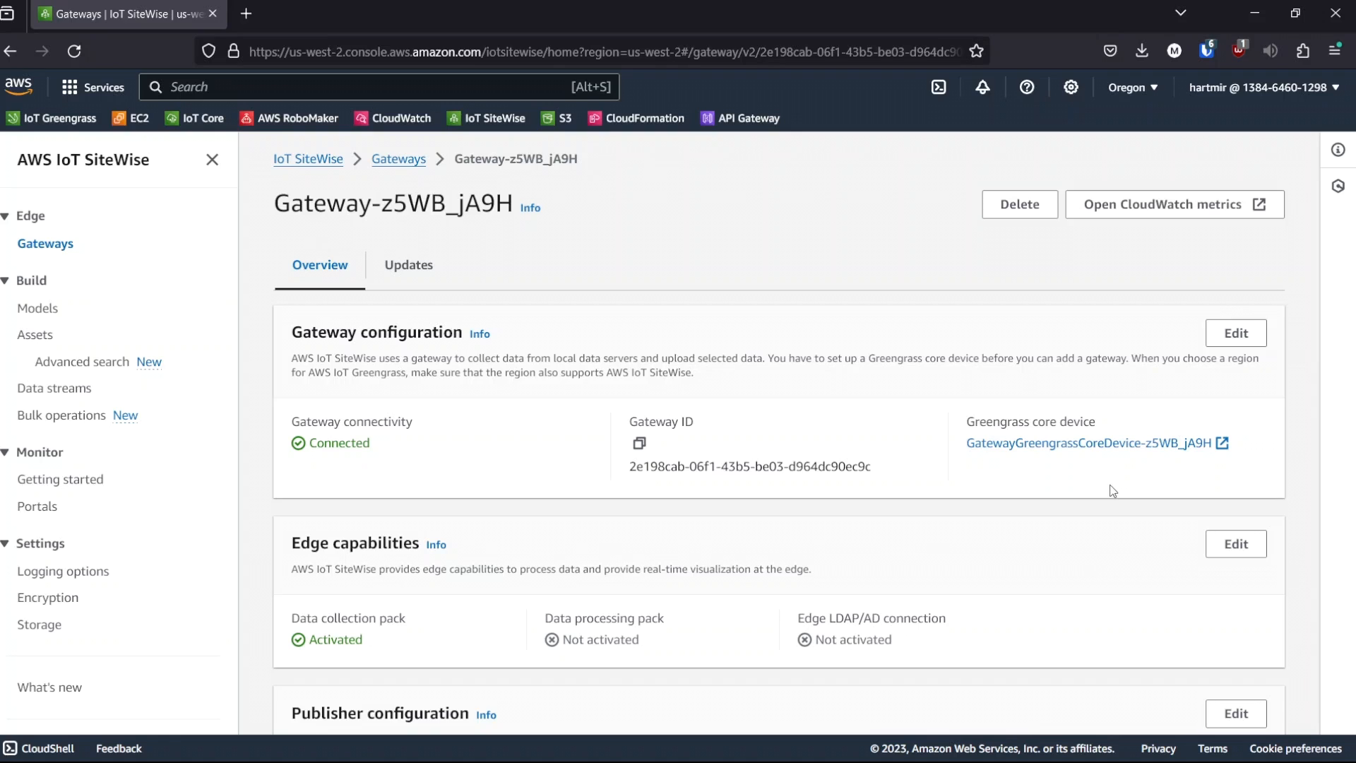
mouse_move(1014, 519)
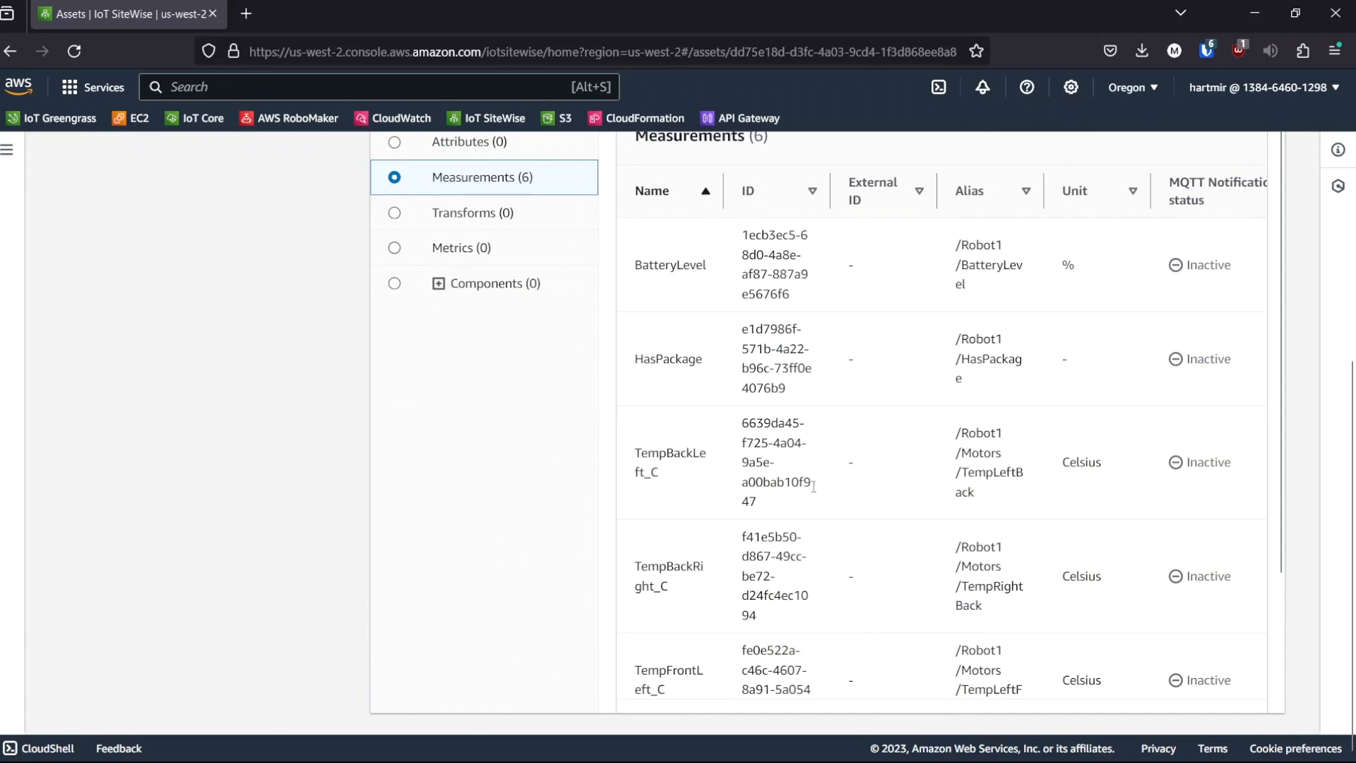
mouse_move(683, 409)
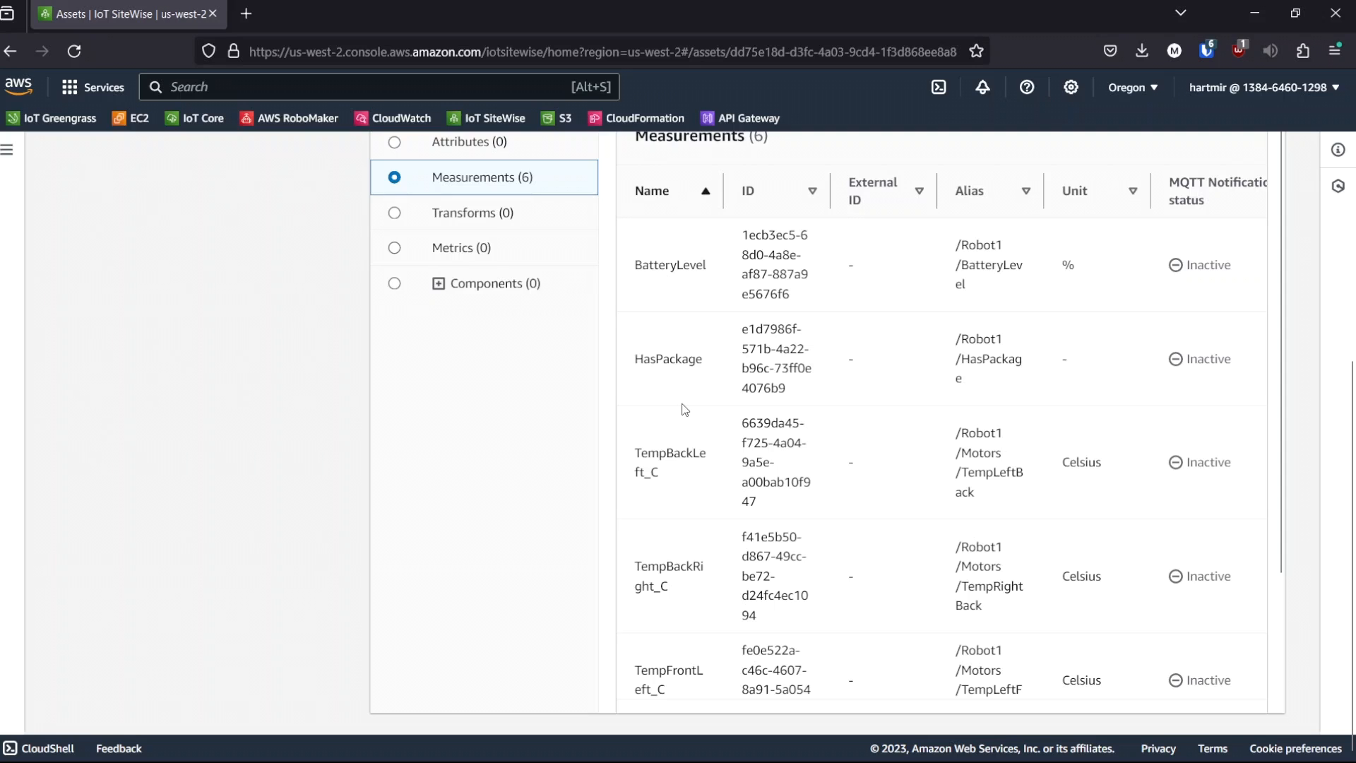
mouse_move(664, 362)
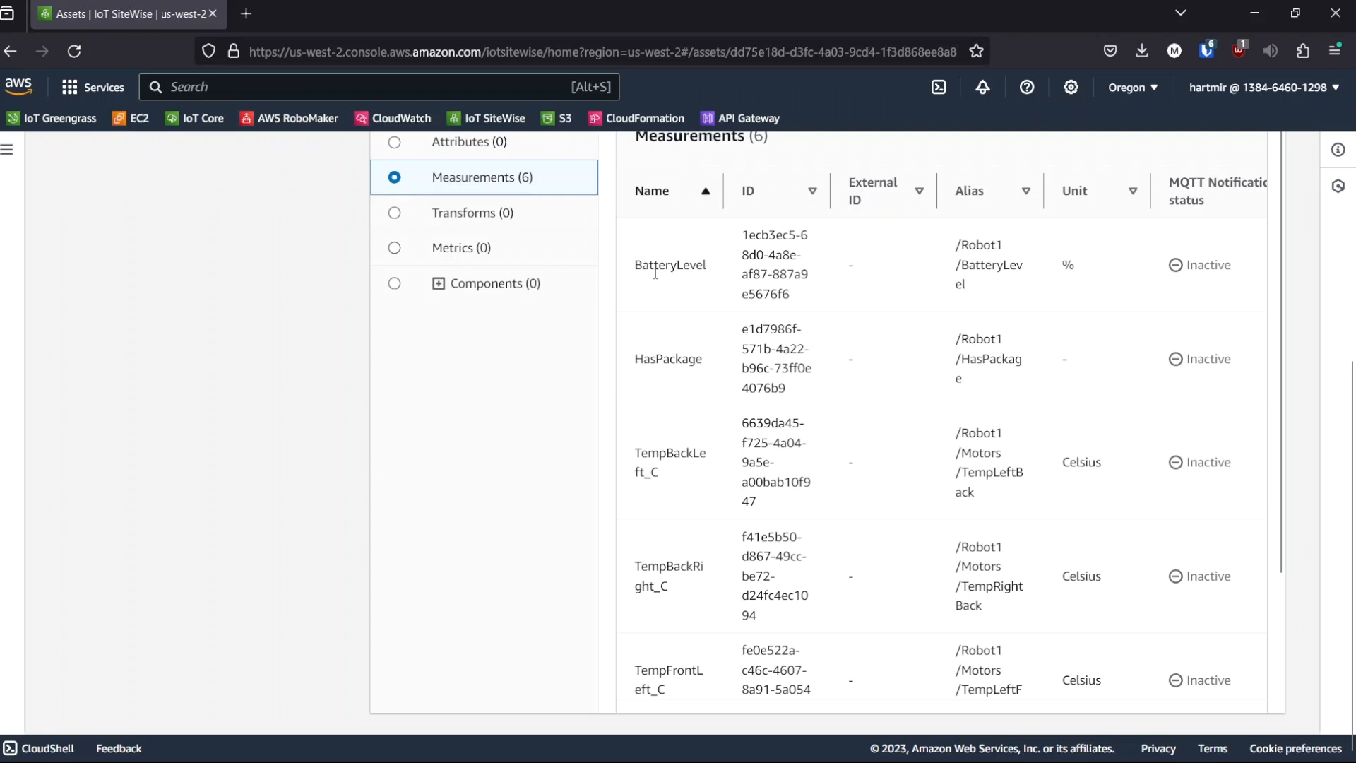
Step: Select RobotDataSource and open its settings for editing
scroll(right, 3)
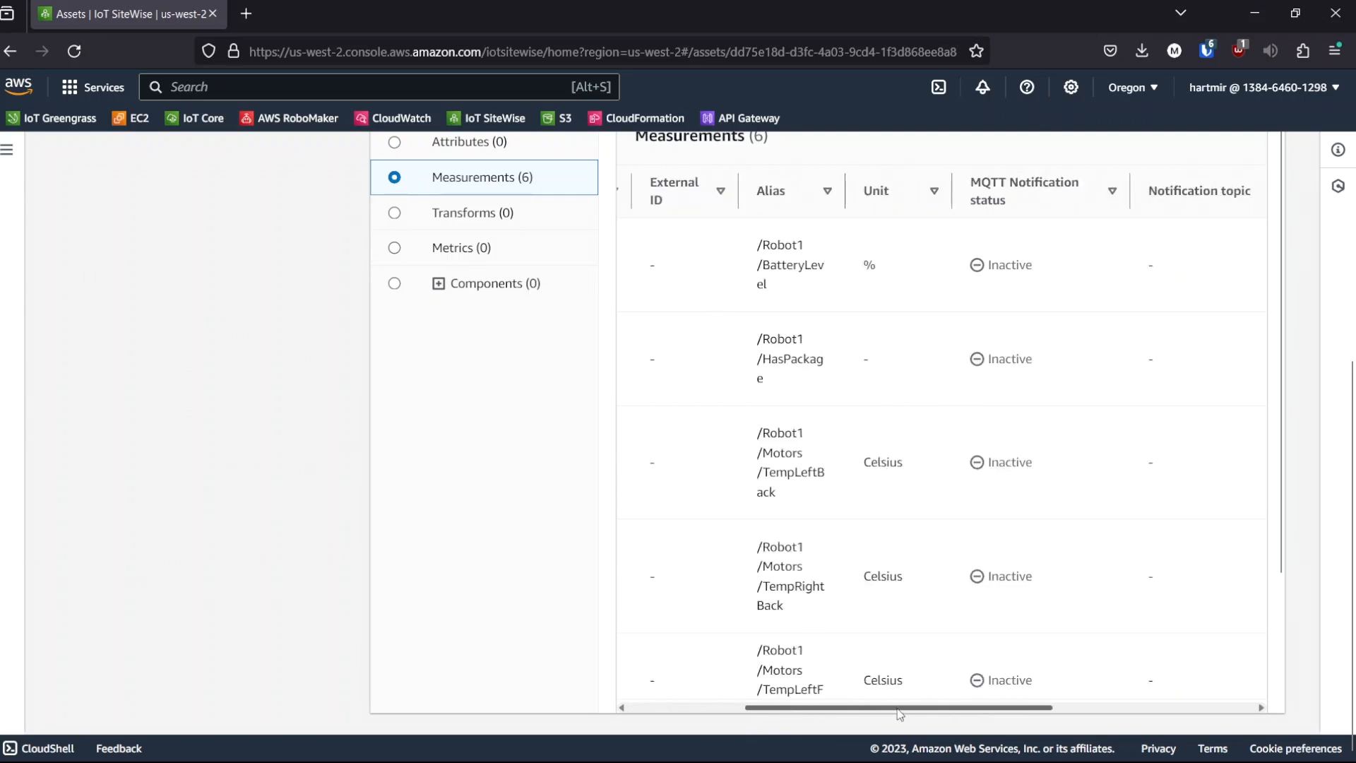
scroll(right, 3)
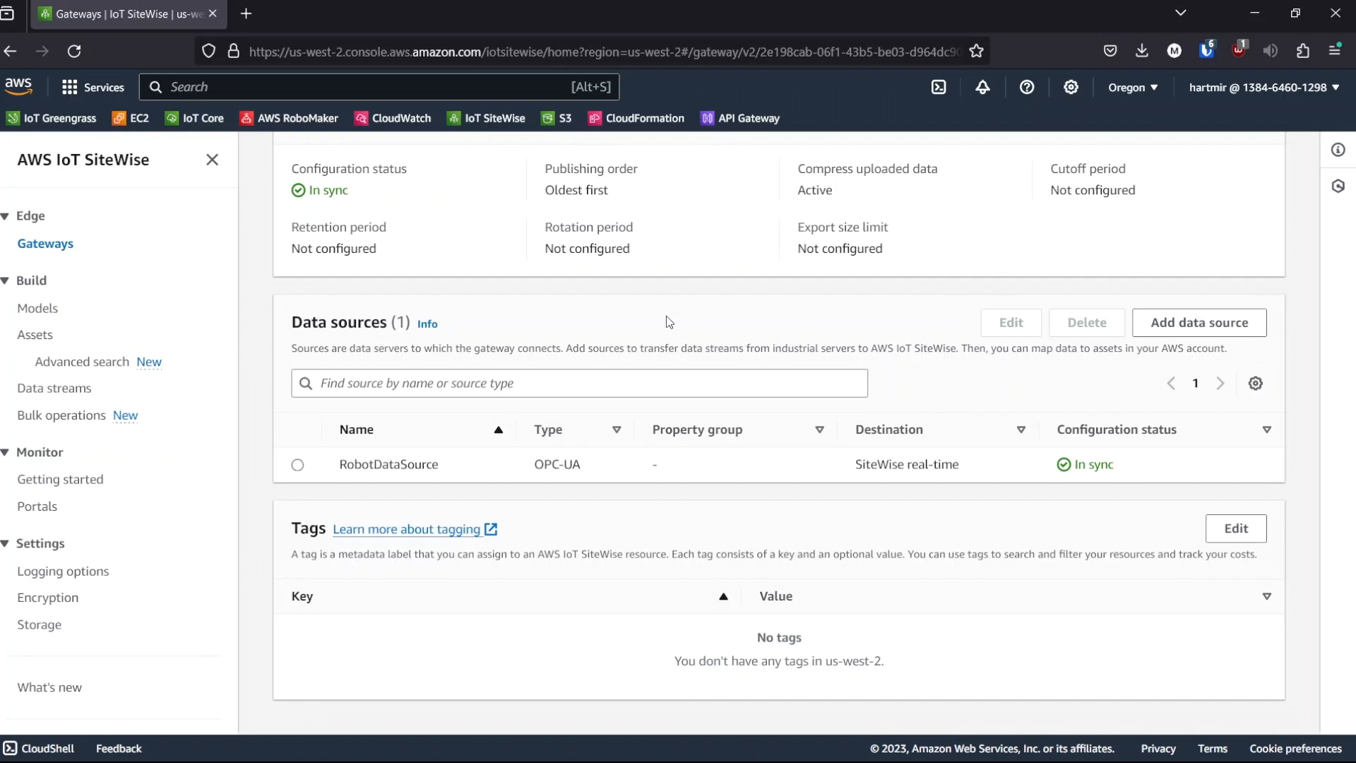
click(298, 465)
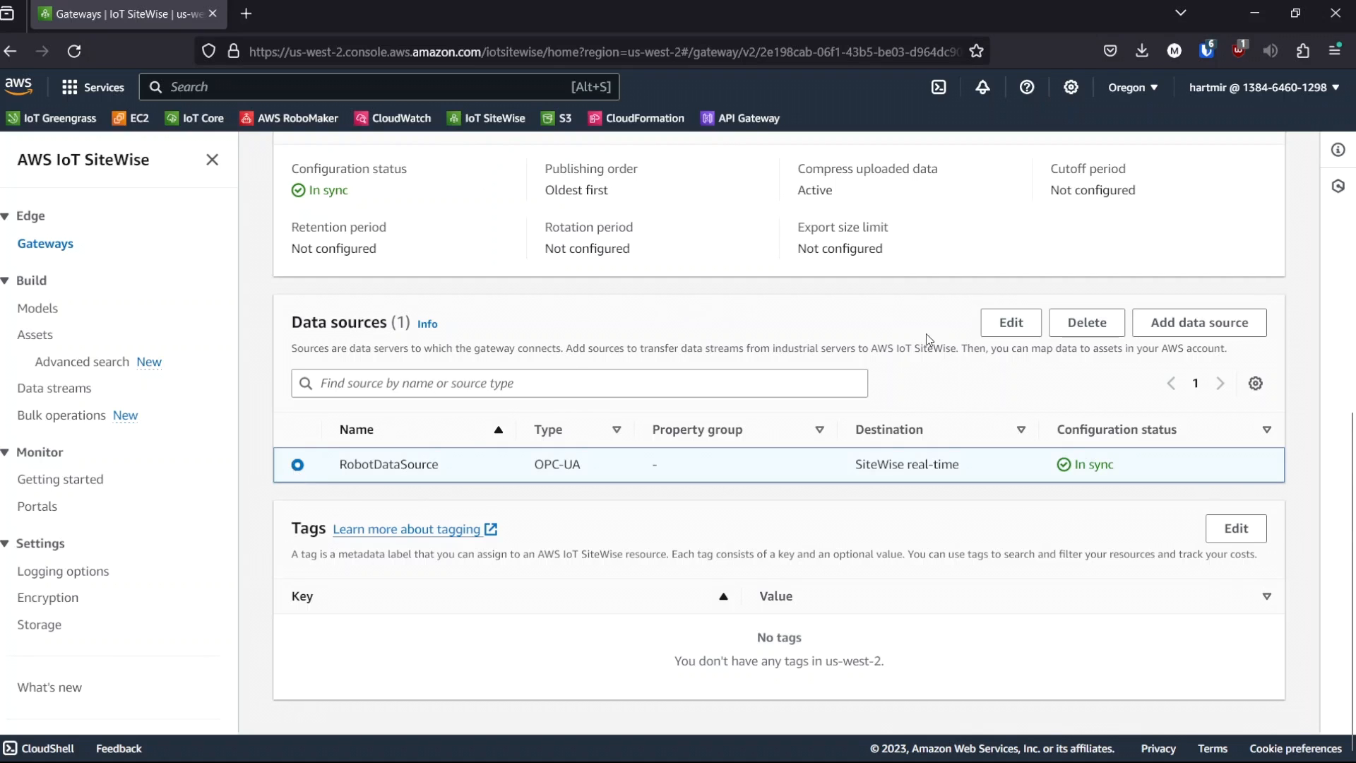
click(1009, 323)
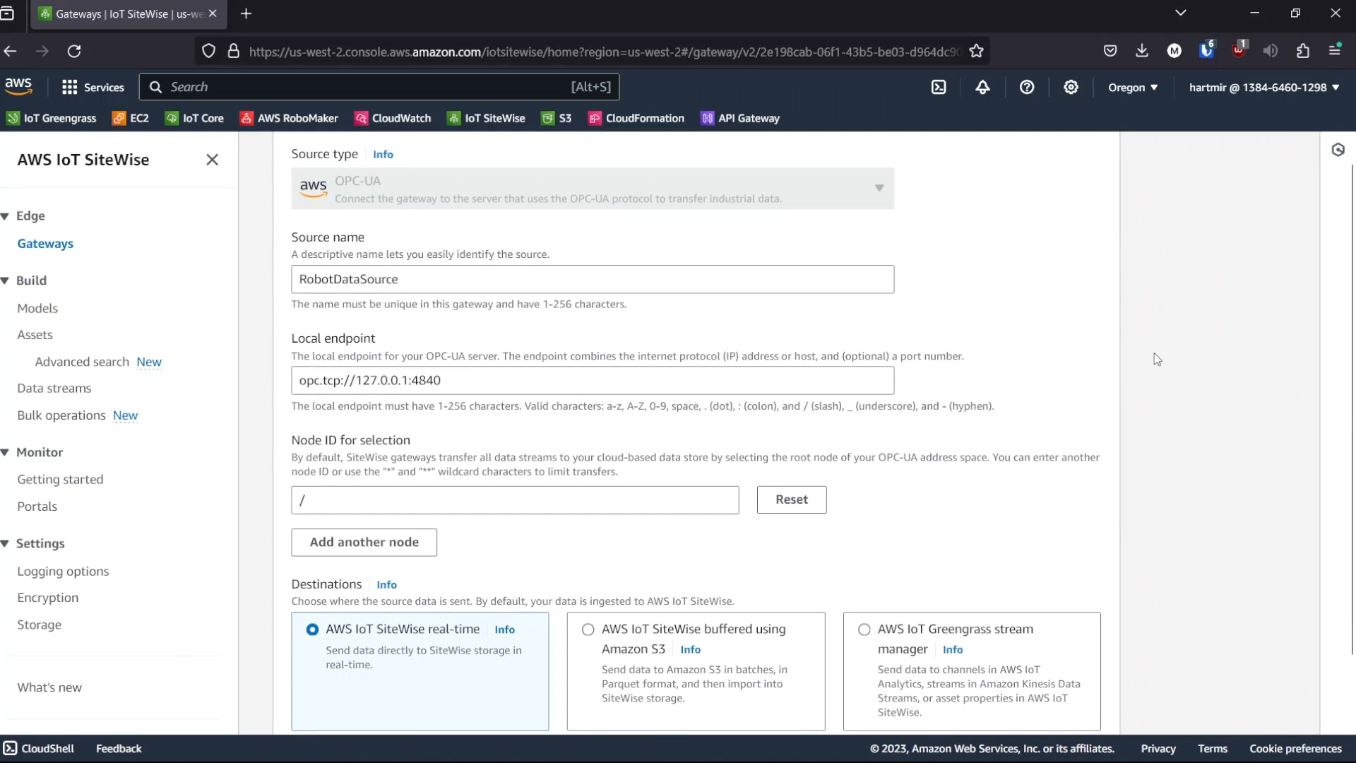
scroll(down, 3)
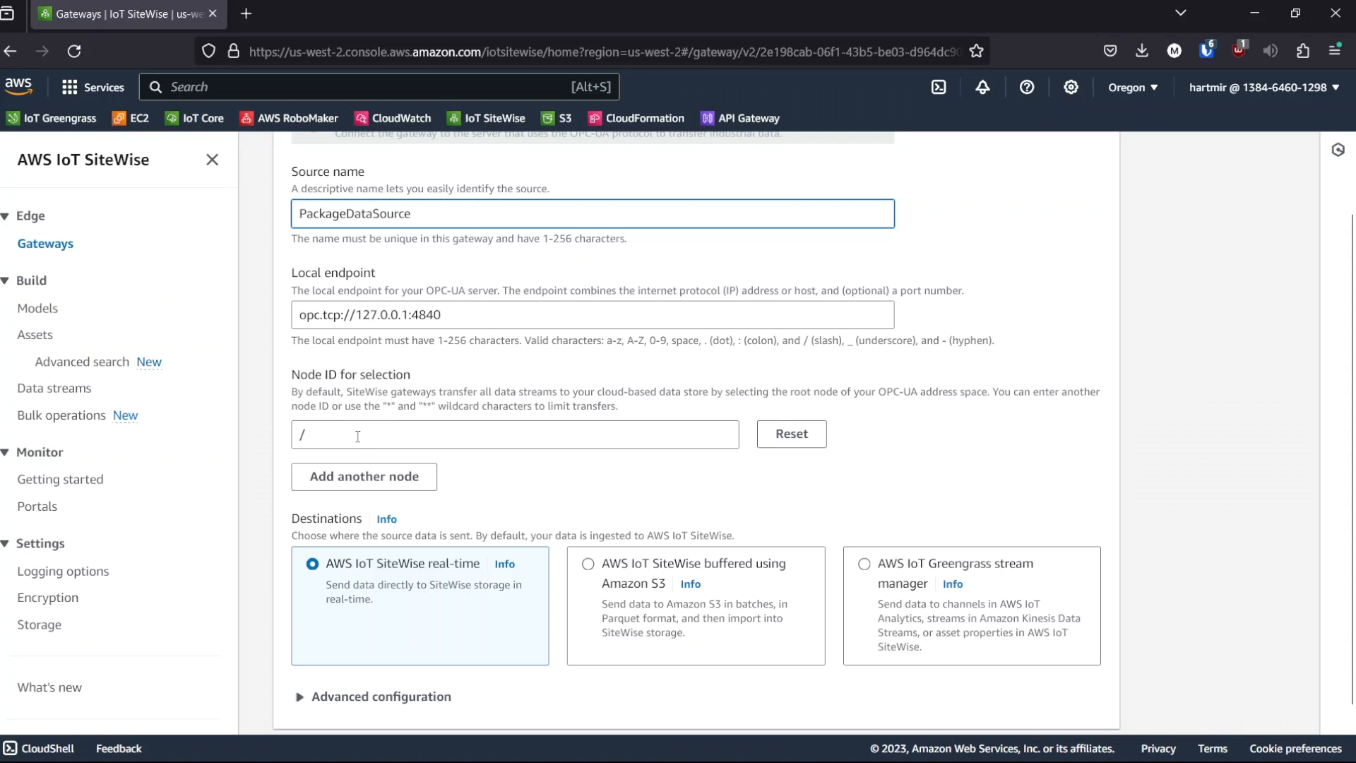
Step: Rename it PackageDataSource with Node ID filter /*/HasPackage and save
click(515, 435)
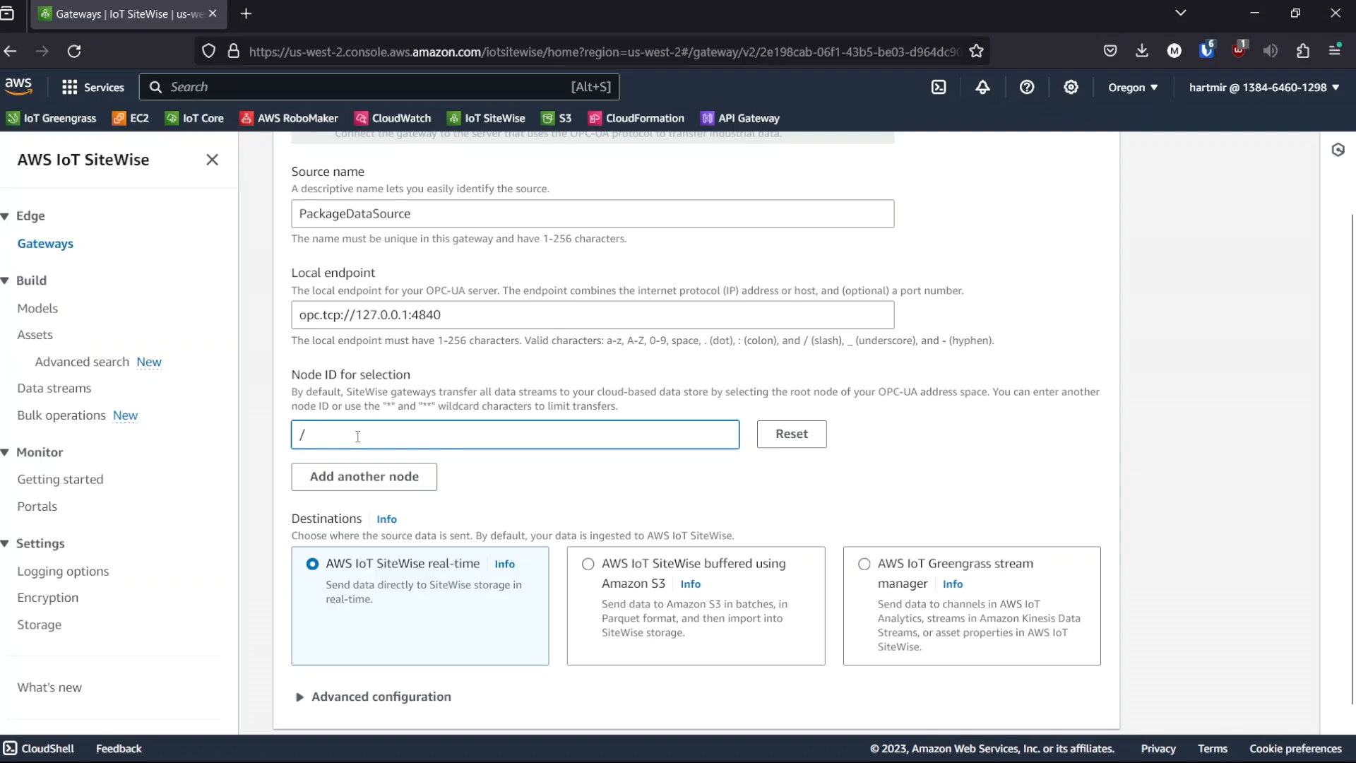
text(*/)
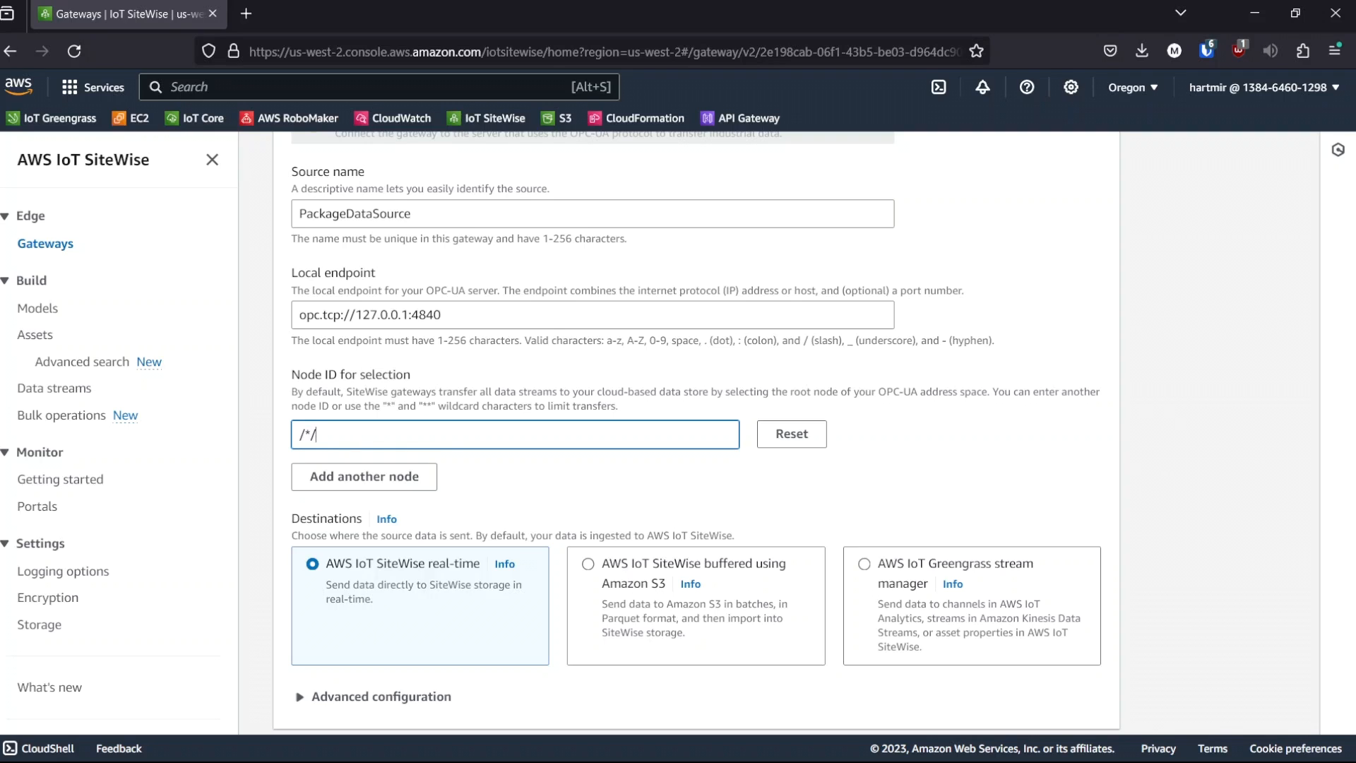
text(HasPackage)
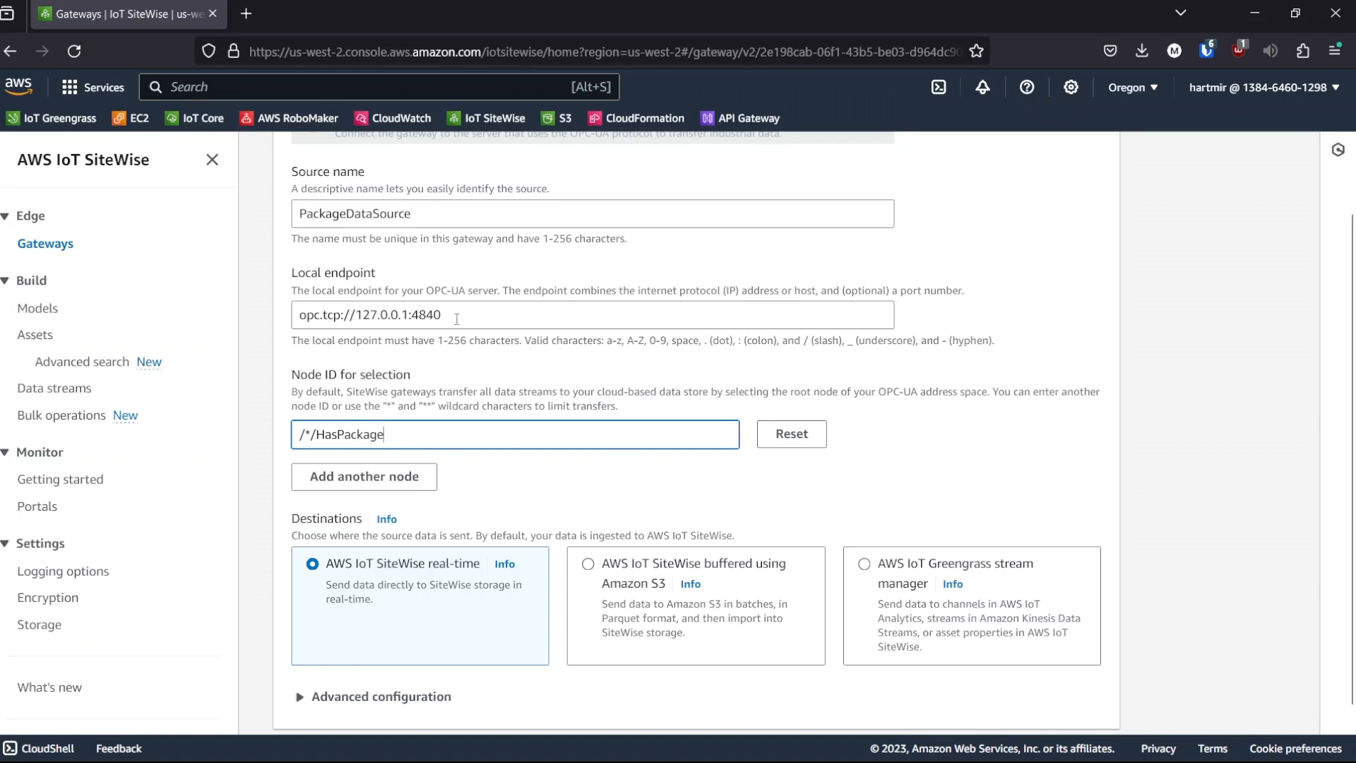
scroll(down, 3)
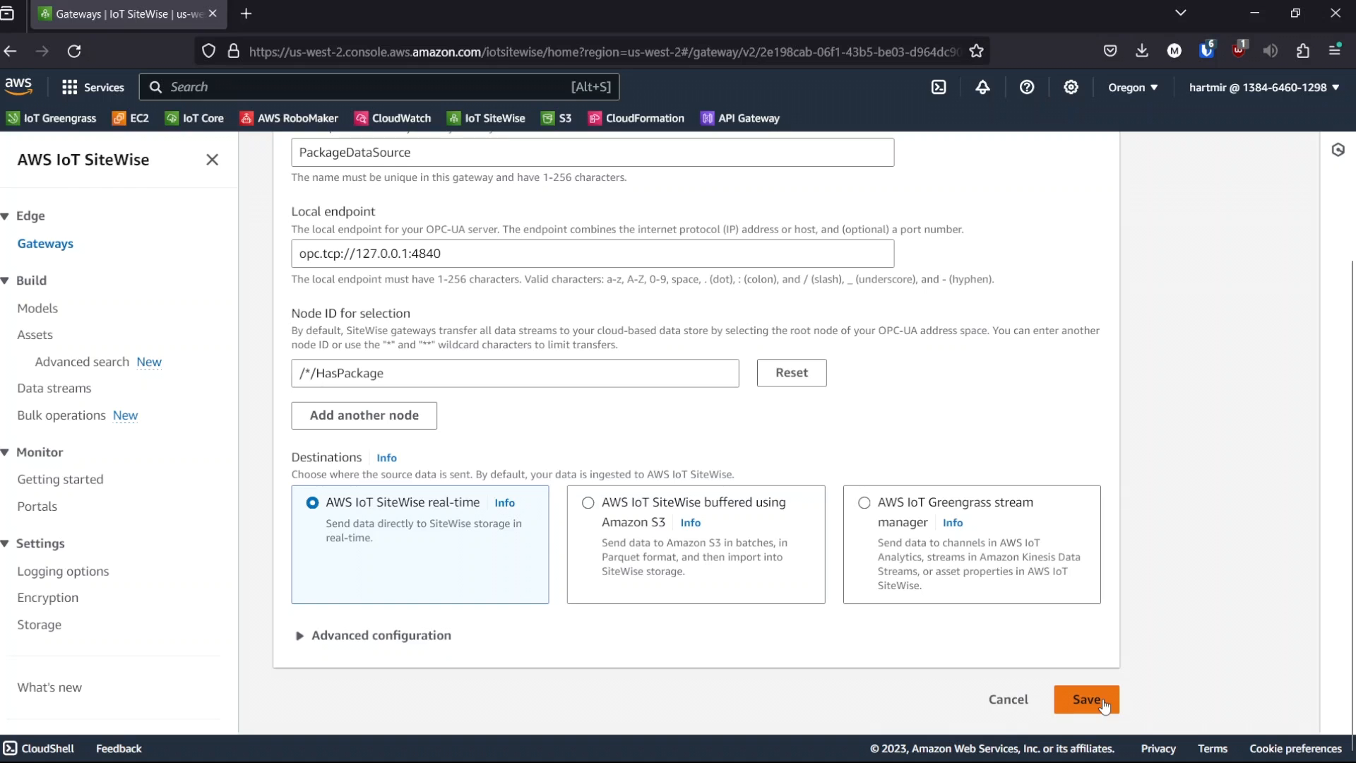
click(1087, 699)
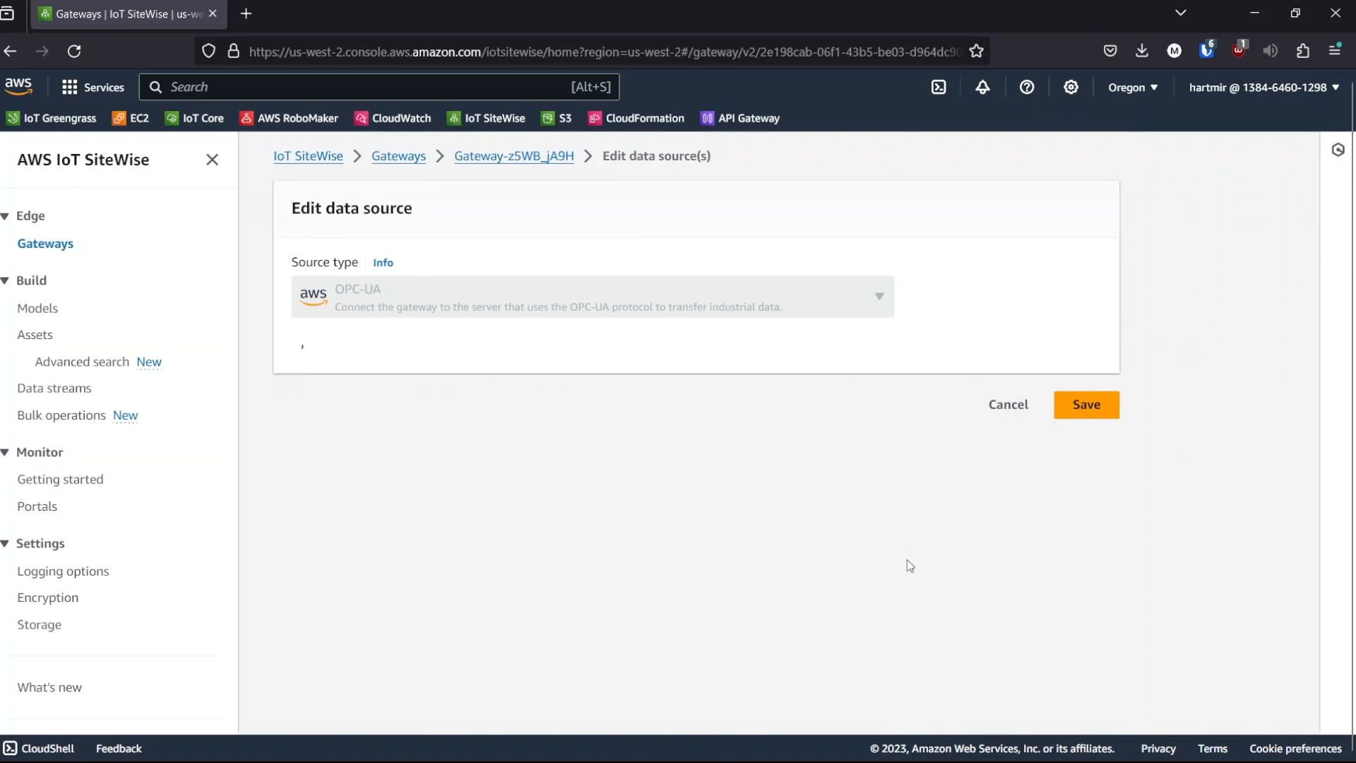
click(1007, 404)
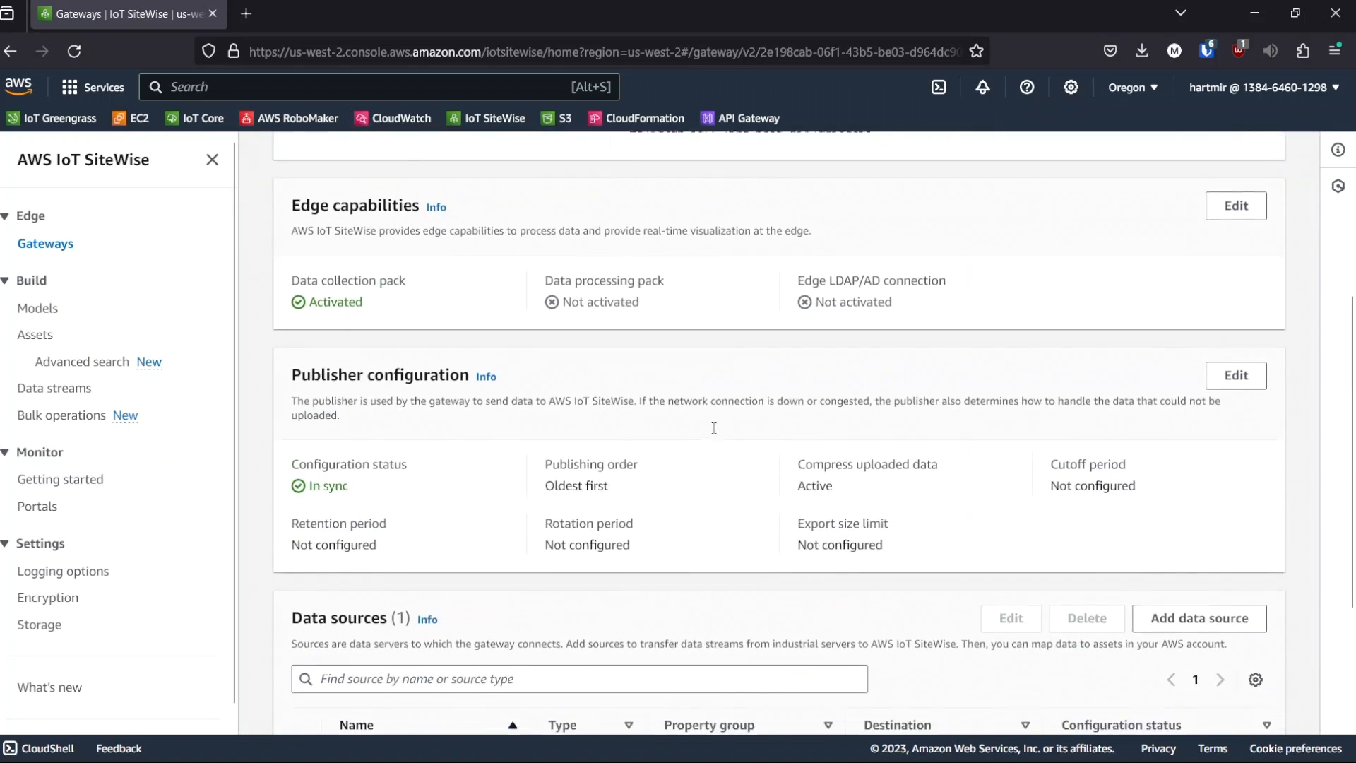
Step: Enter MotorTemperatureDataSource, endpoint opc.tcp://127.0.0.1:4840 and Node ID filter /*/Motors/*
scroll(down, 3)
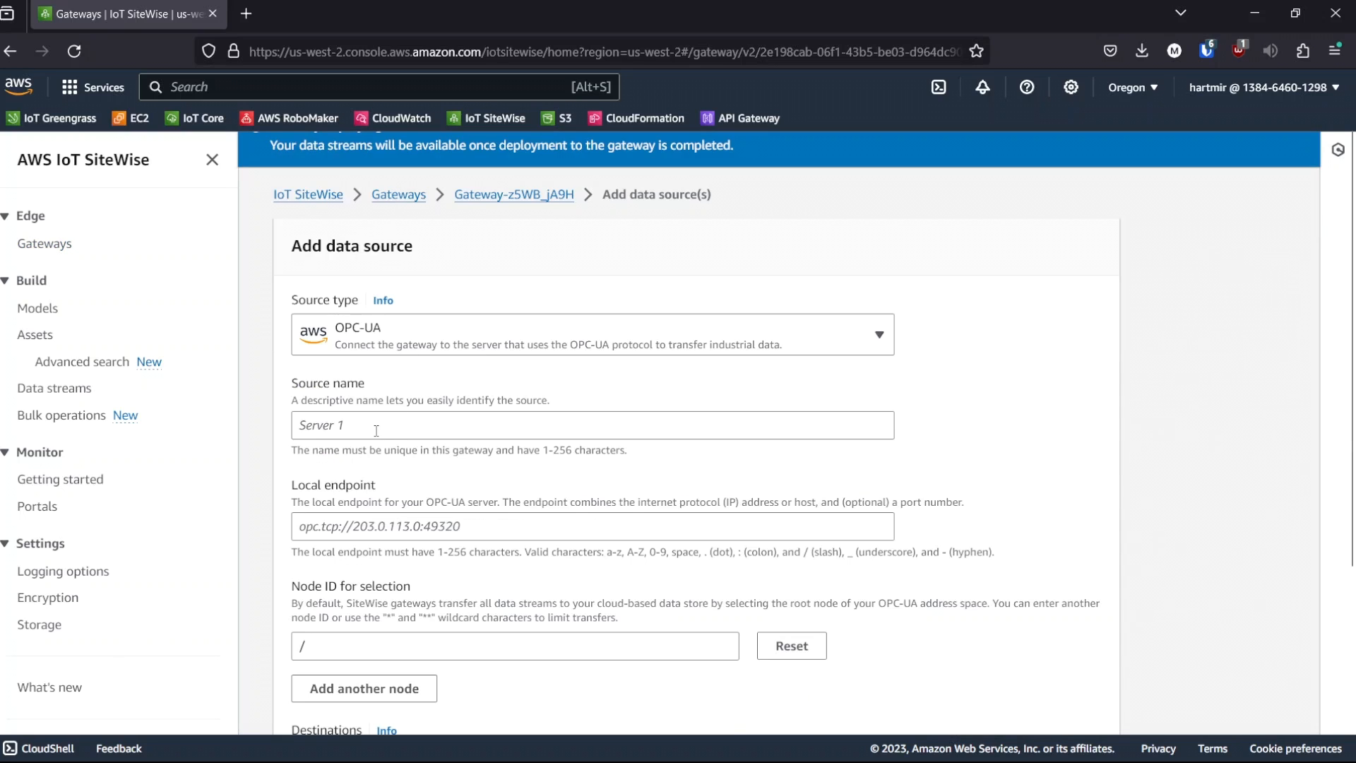
text(MotorTemperatureDataSource)
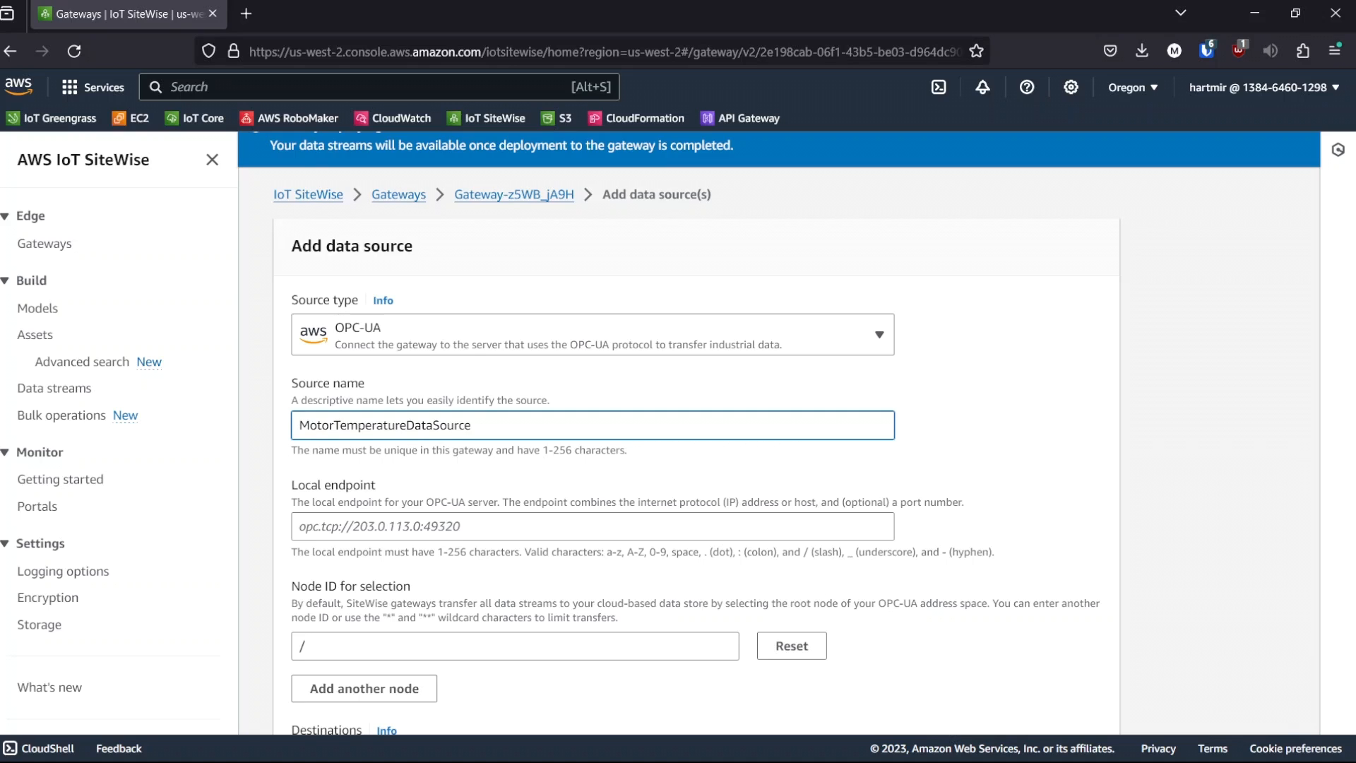
text(opc.tcp://127.0.0.1:4840)
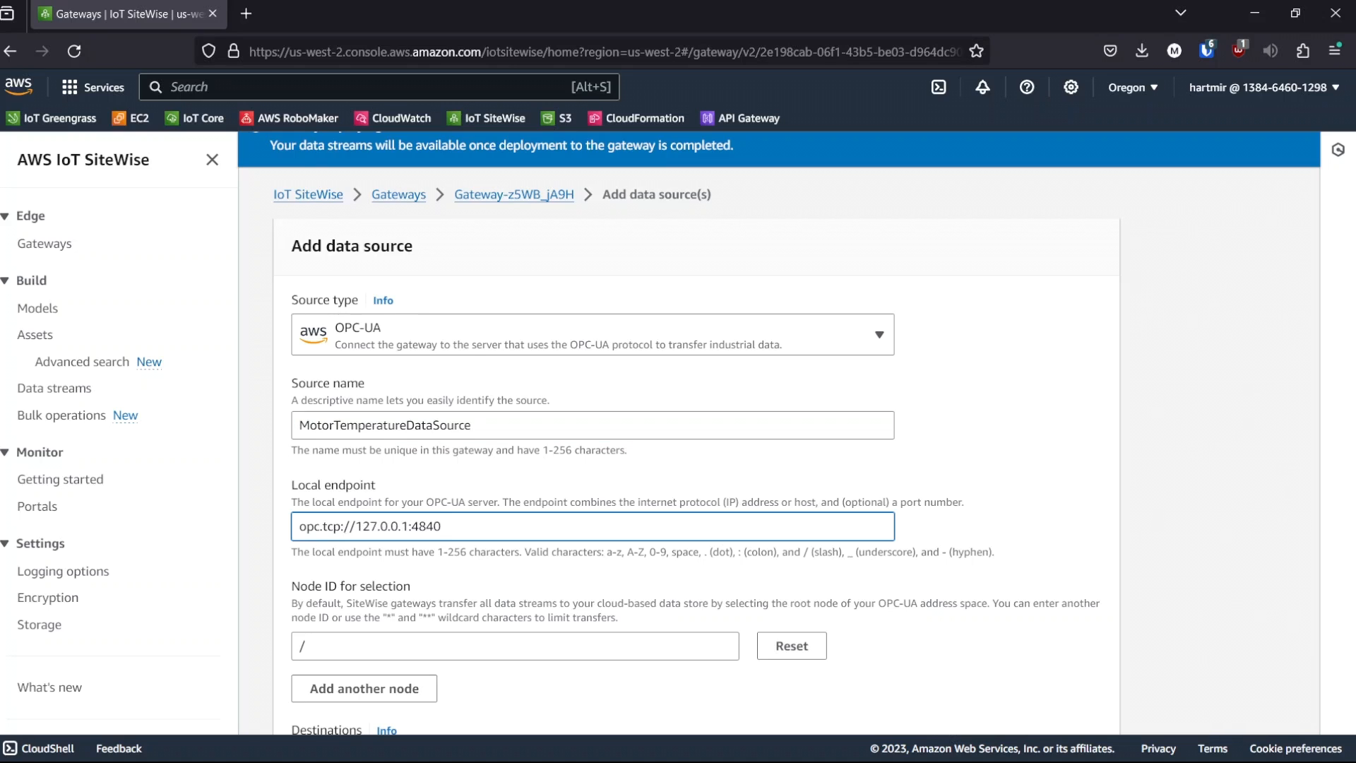
click(515, 645)
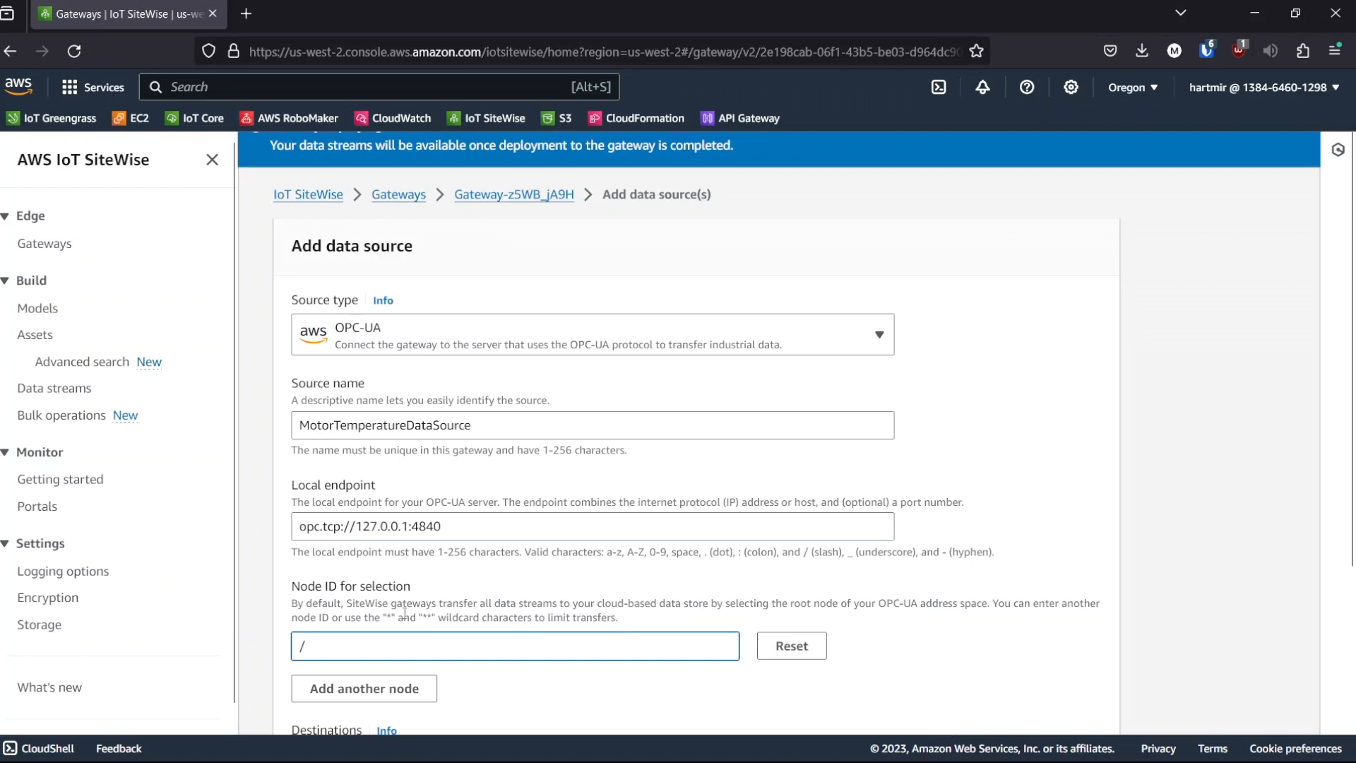
text(*/)
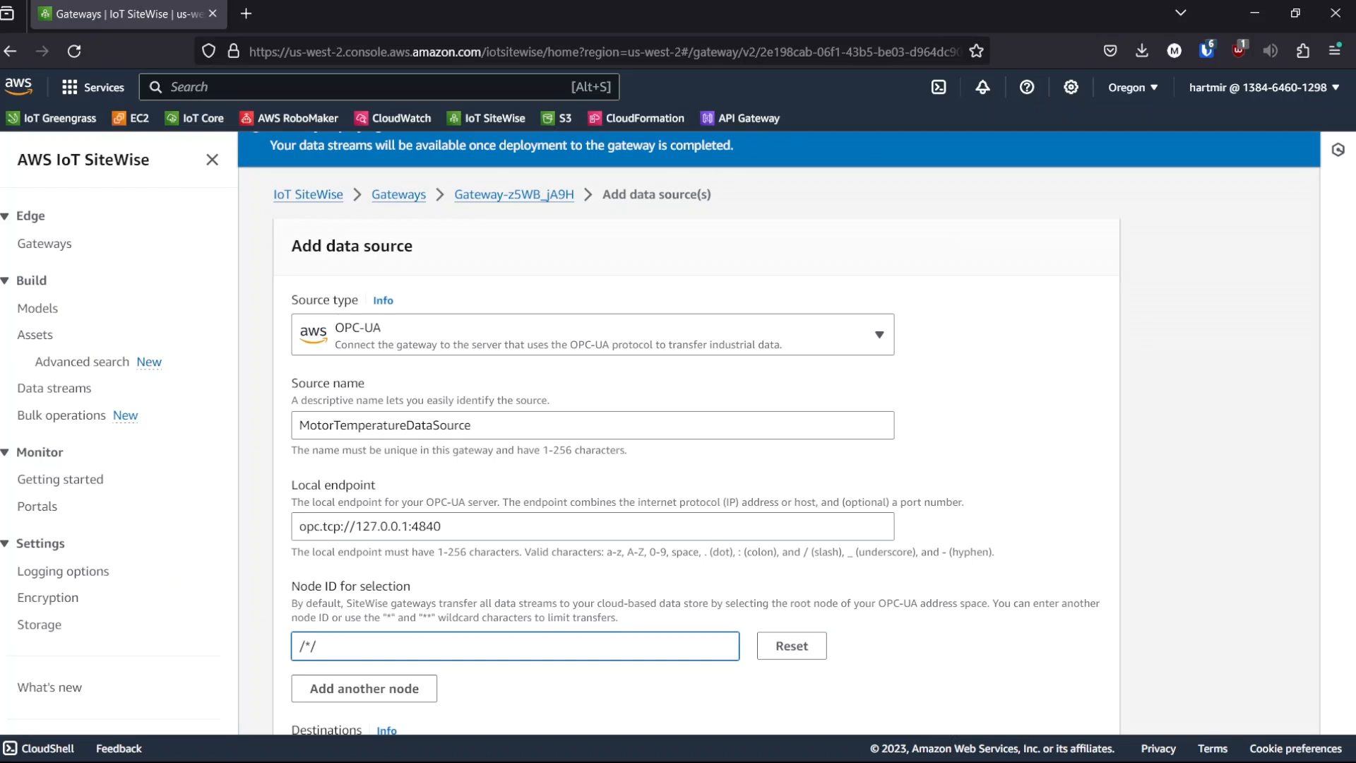
text(Motors/*)
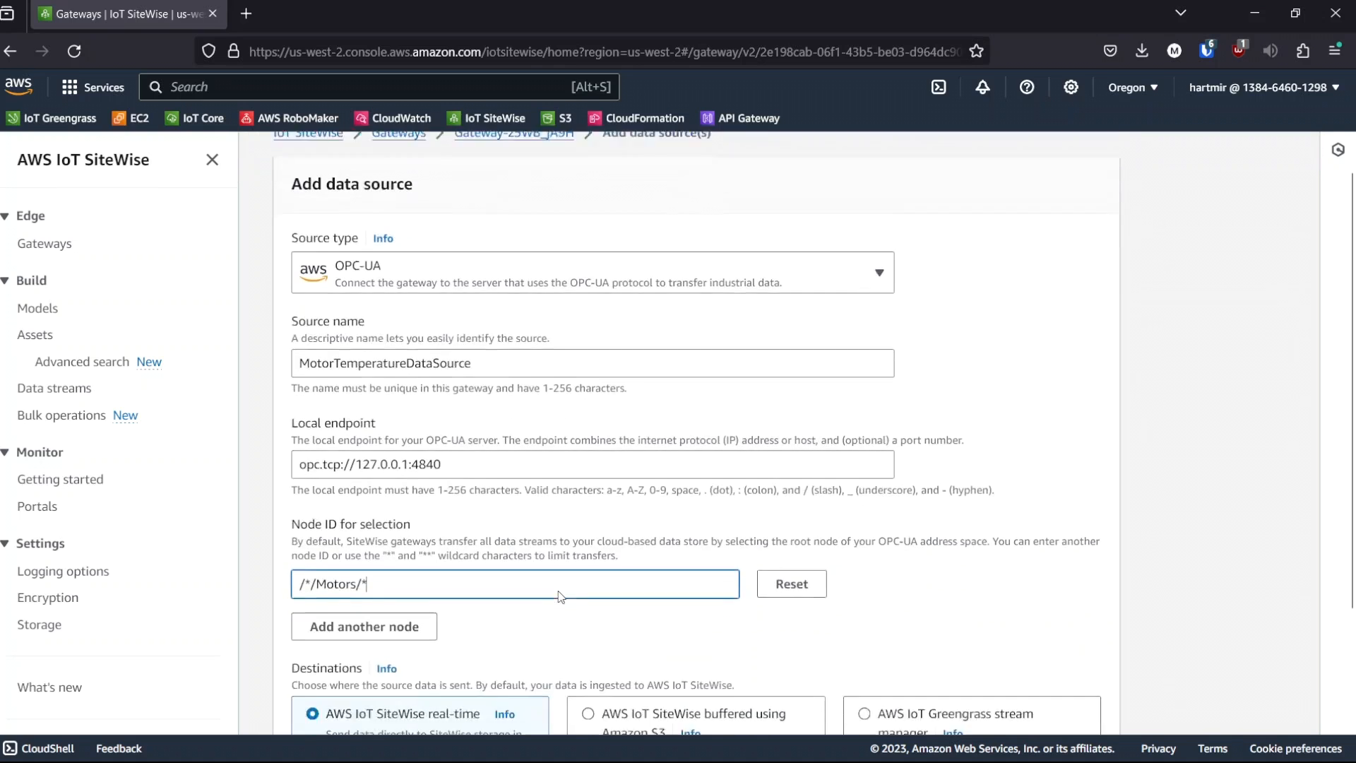
scroll(down, 3)
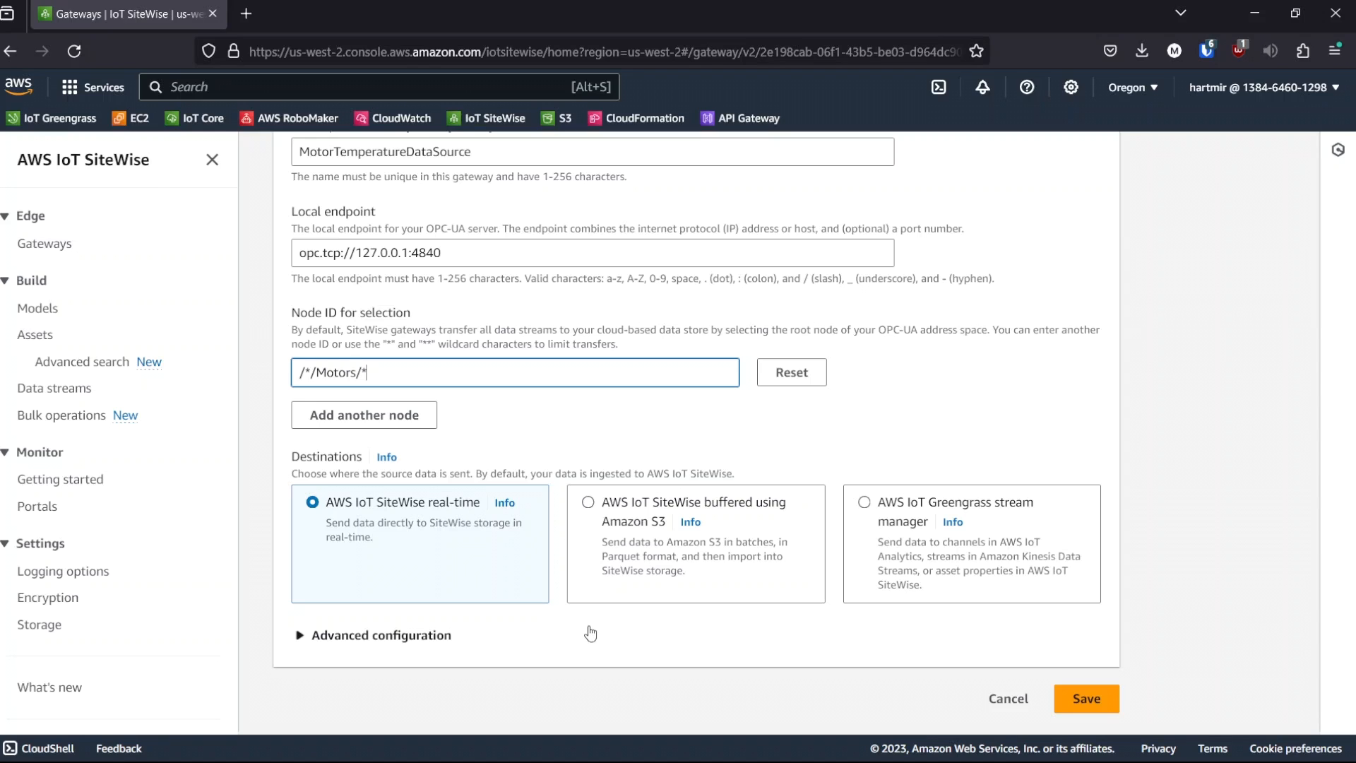
Step: Buffer the motor source through Amazon S3 without SiteWise storage import, and save it
click(587, 502)
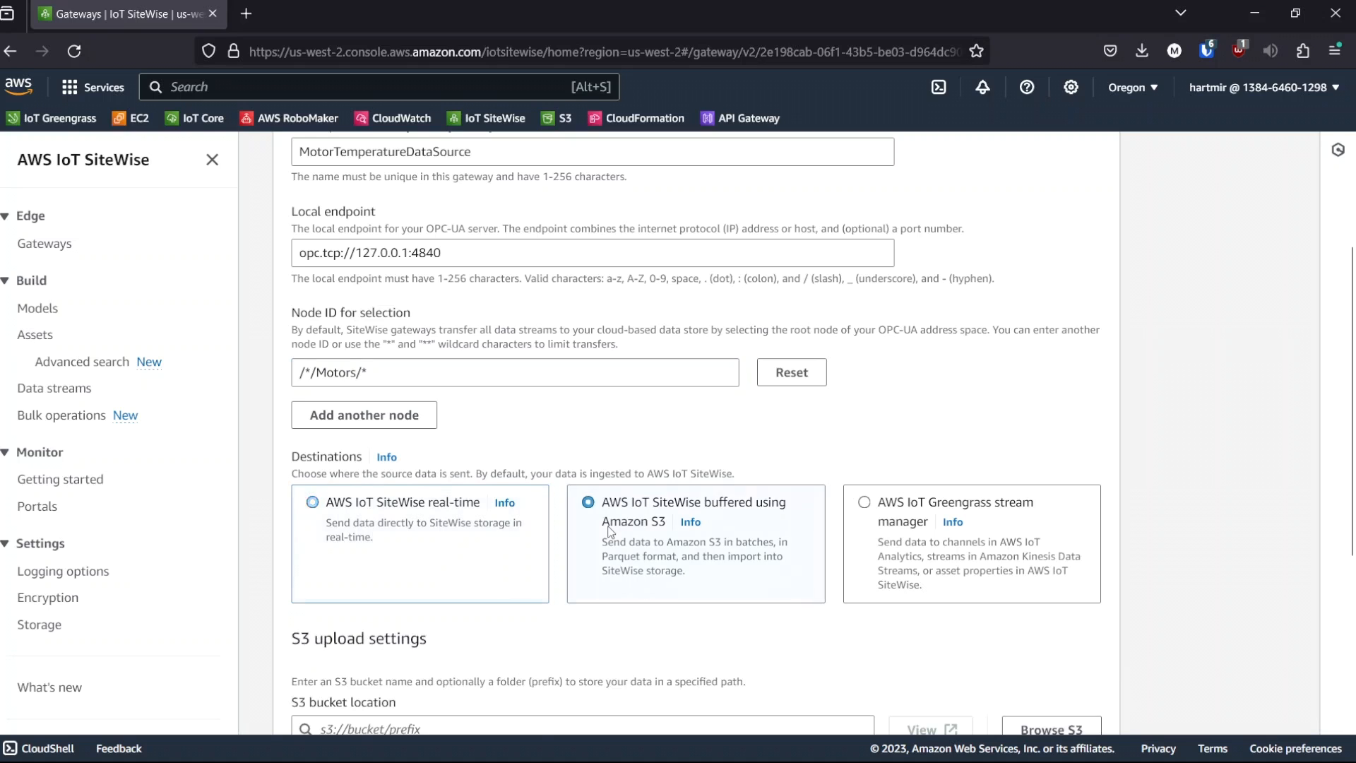
scroll(down, 3)
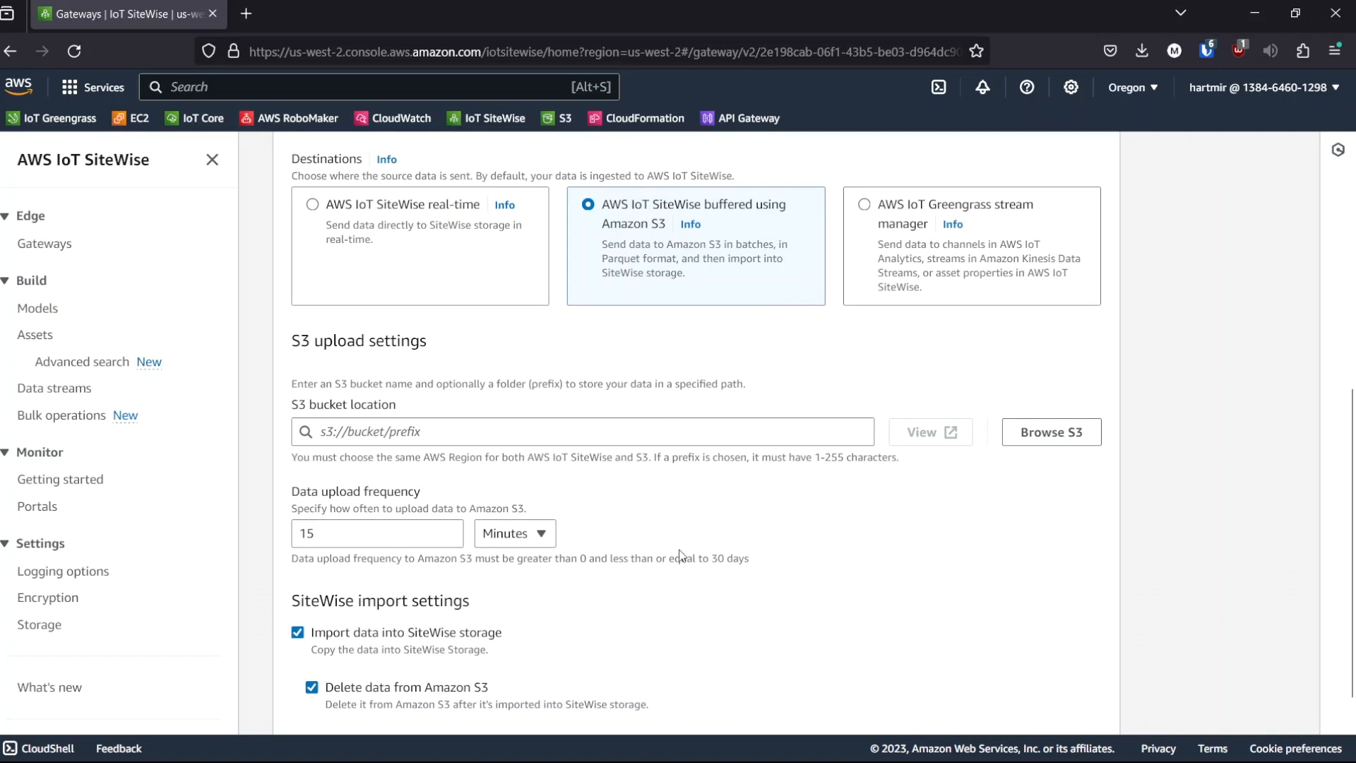
scroll(down, 3)
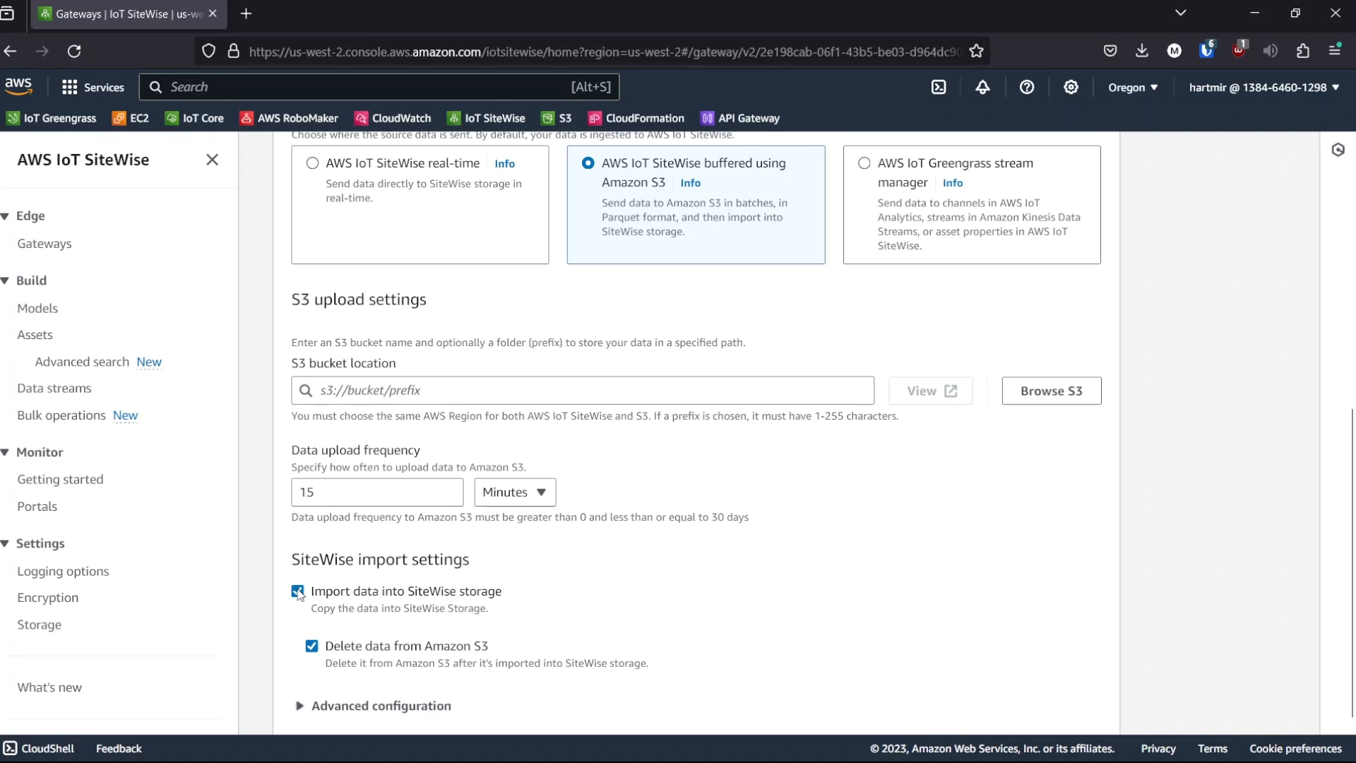
click(297, 591)
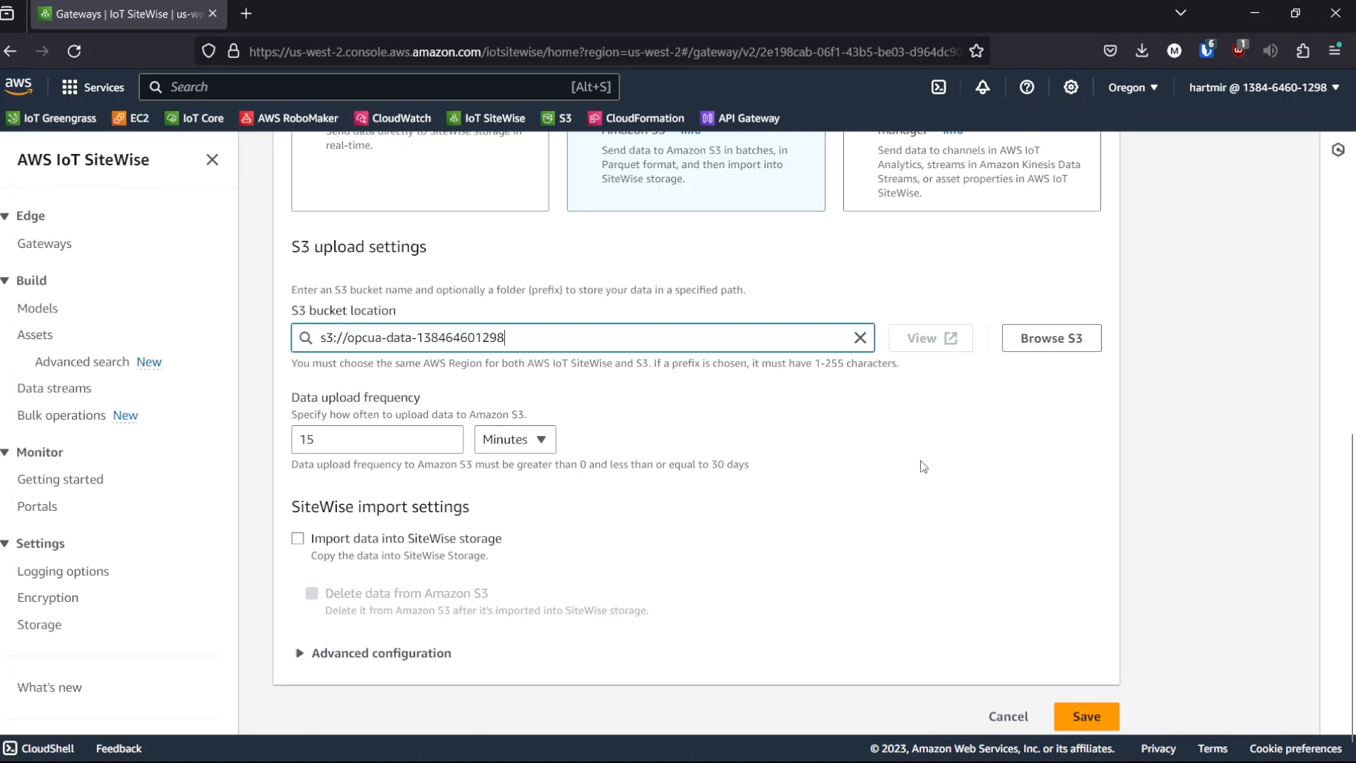
scroll(down, 3)
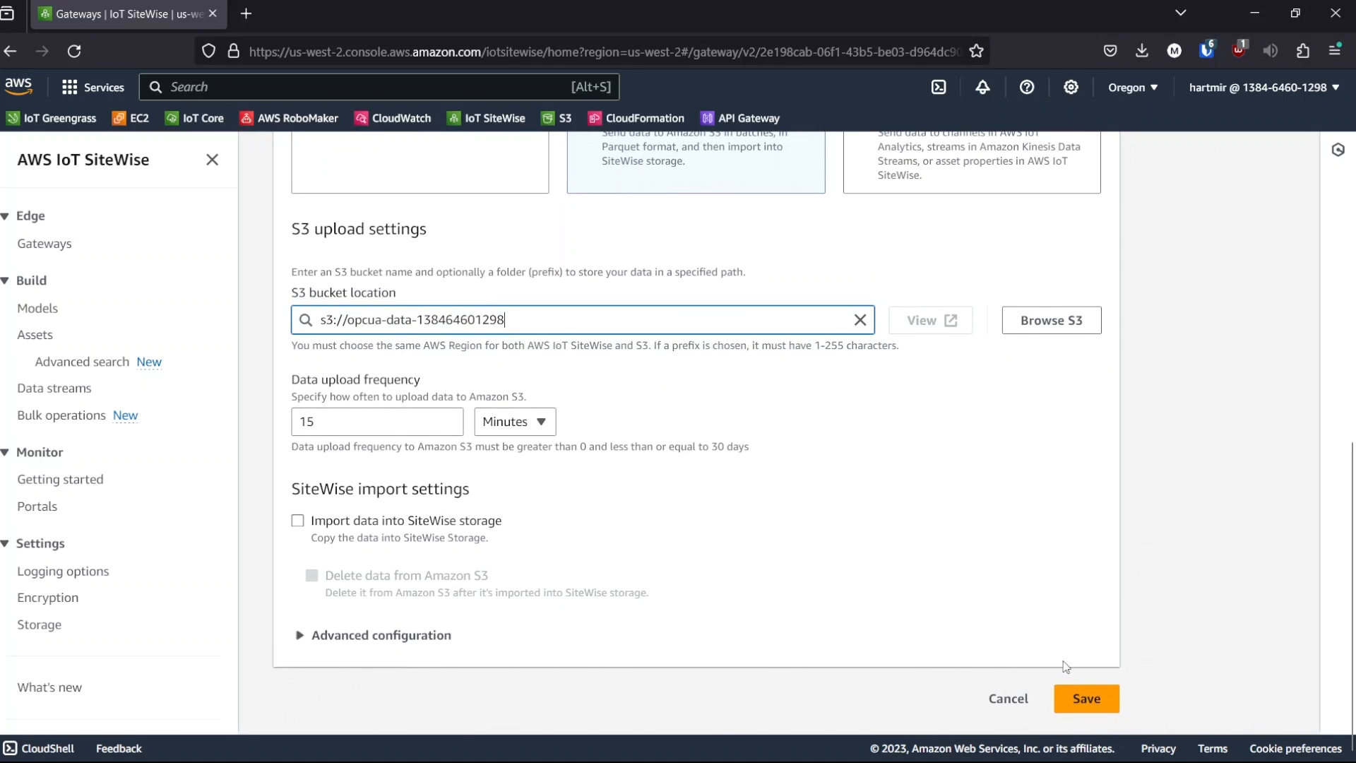
click(1086, 698)
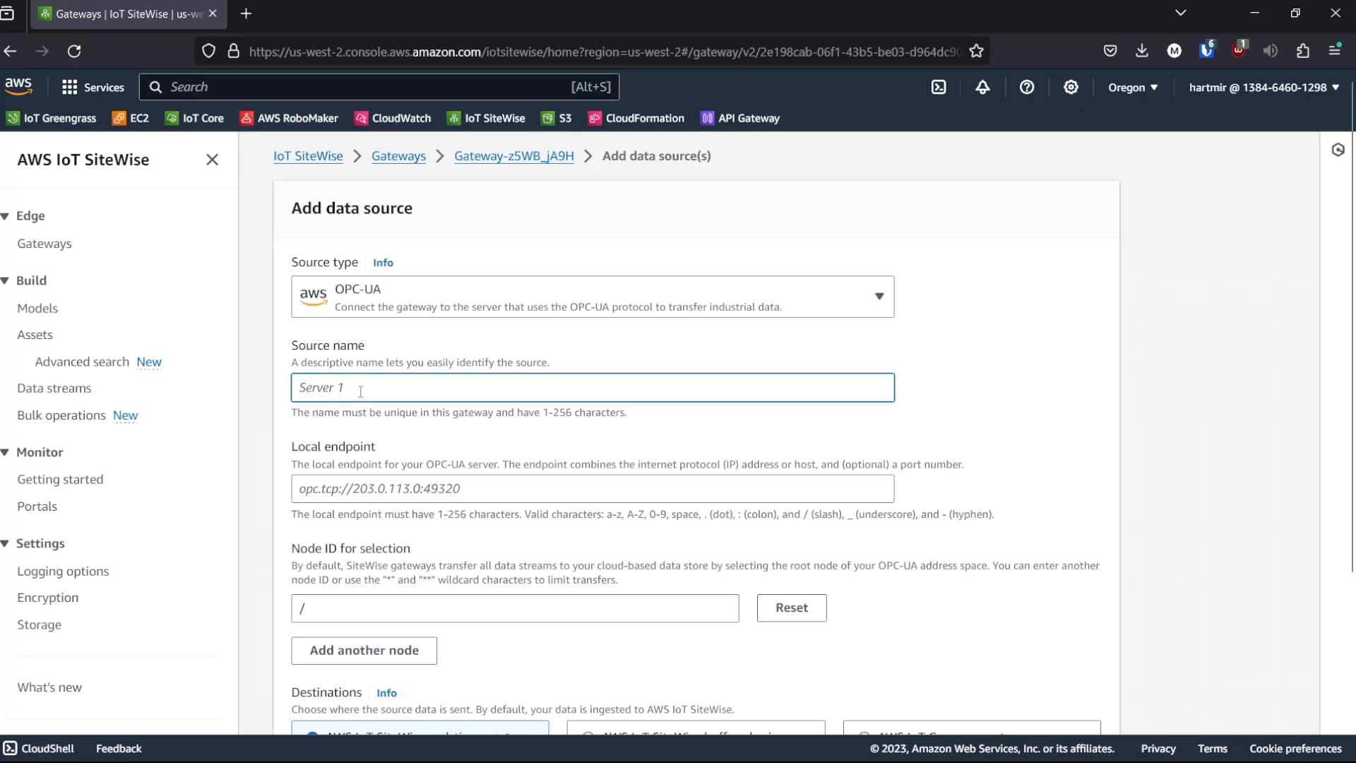
Step: Create BatteryLevelDataSource filtering /*/BatteryLevel, buffered via S3 and keeping files after import
text(BatteryLevelDataSource)
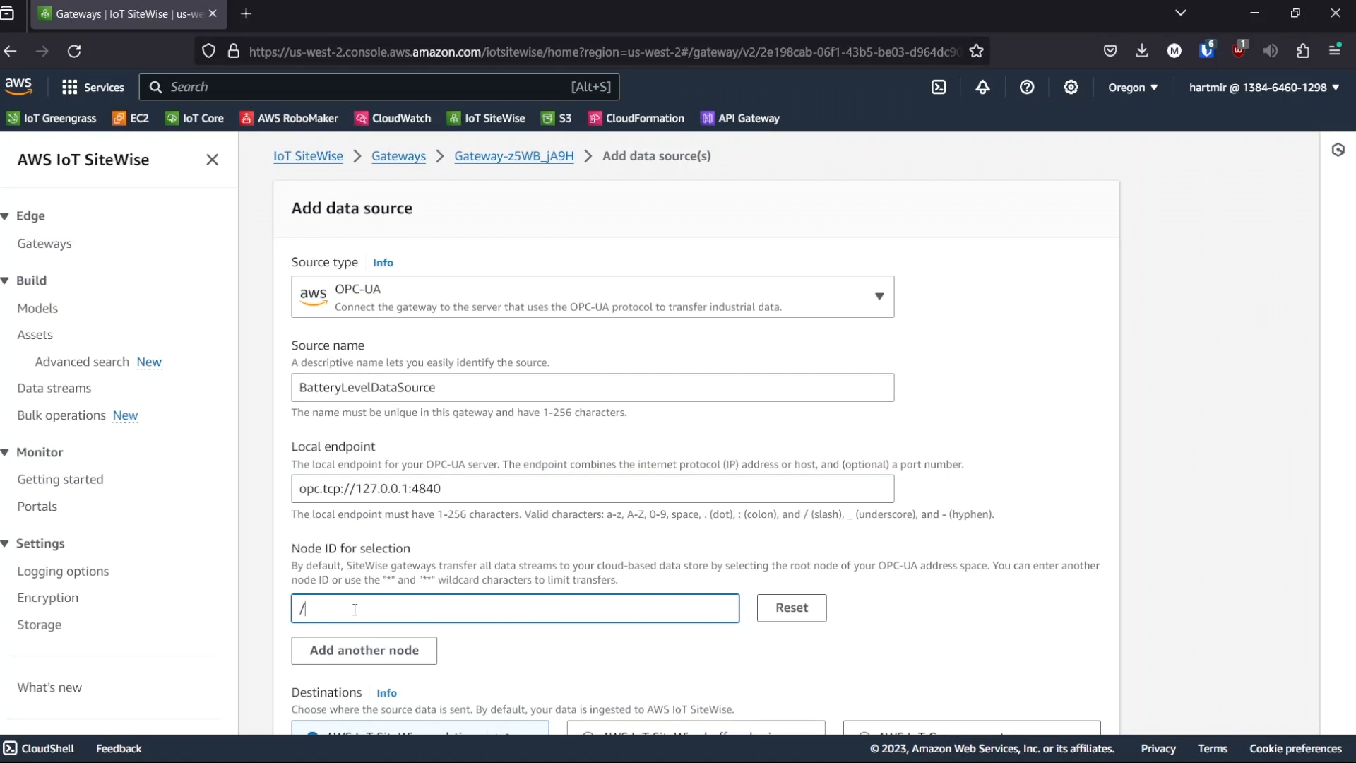
text(*)
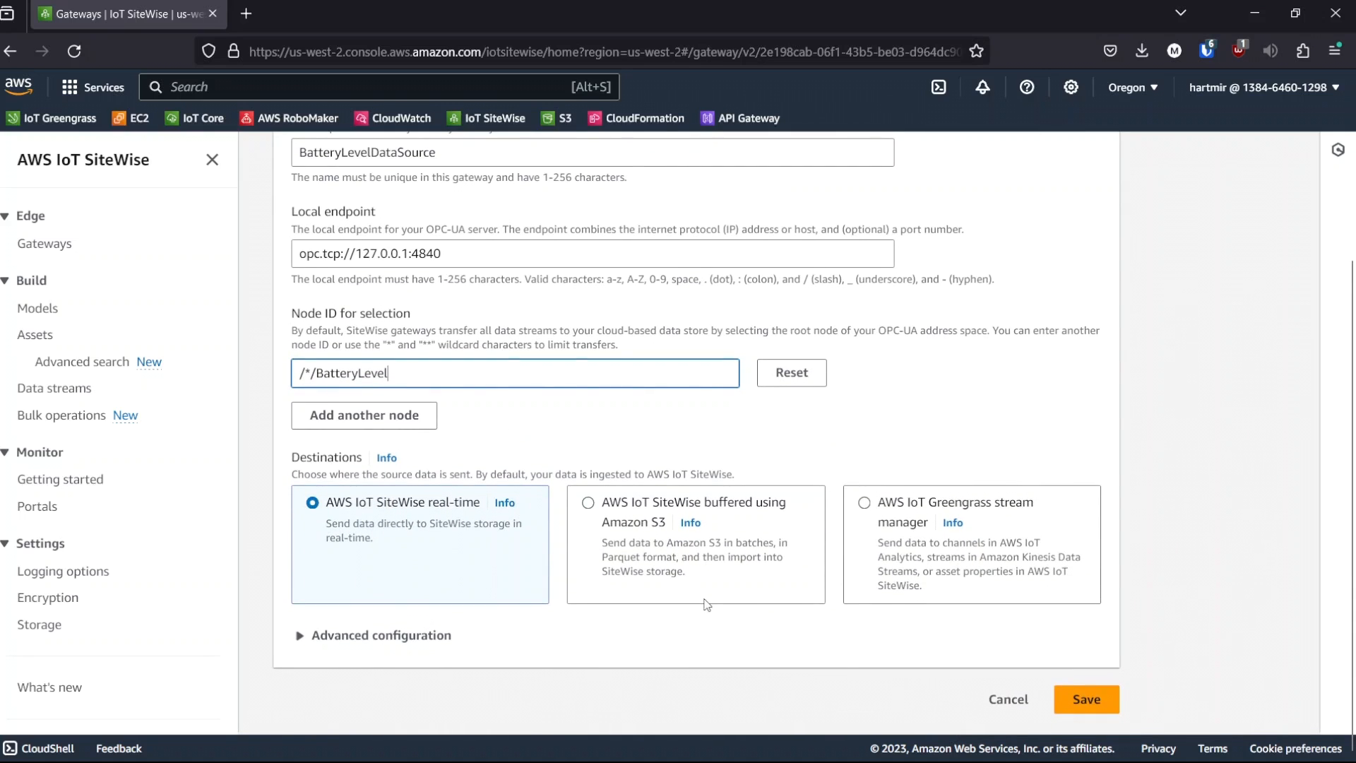
click(588, 504)
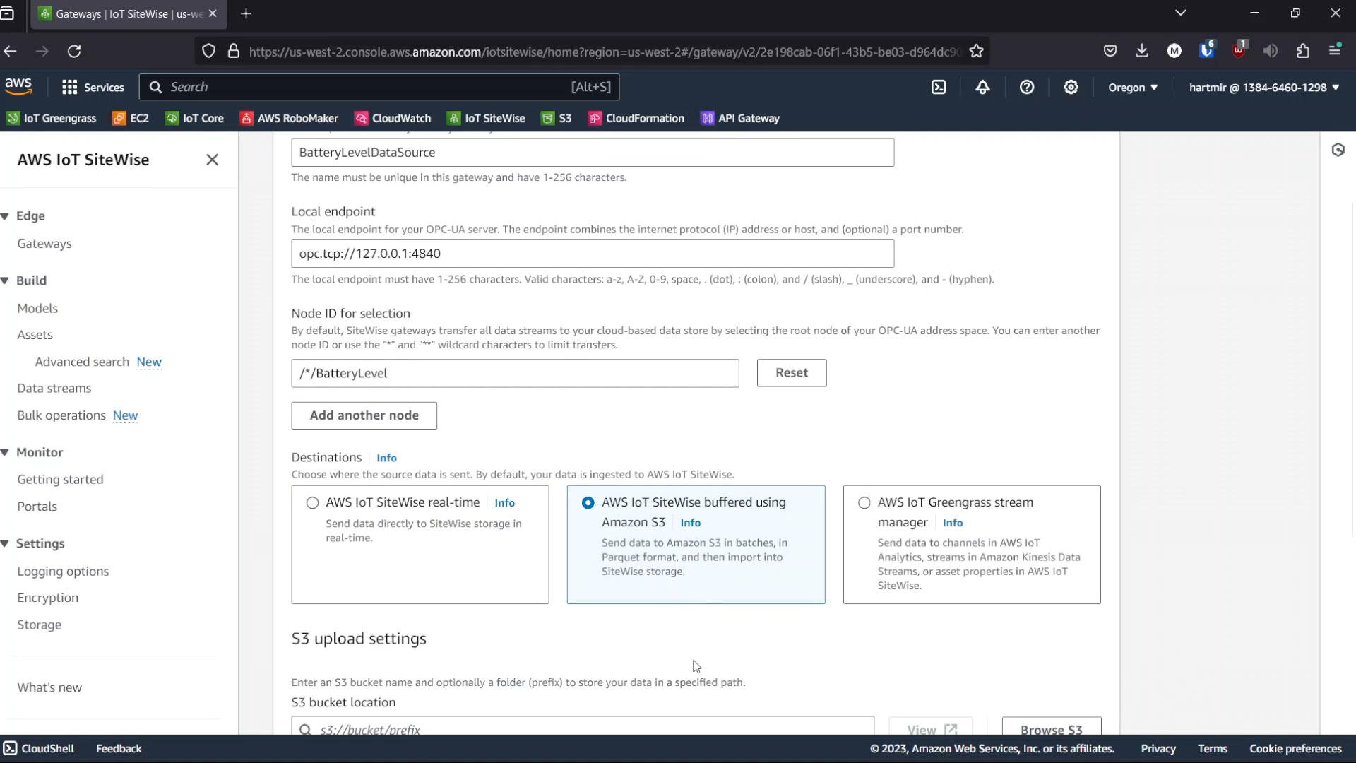
scroll(down, 3)
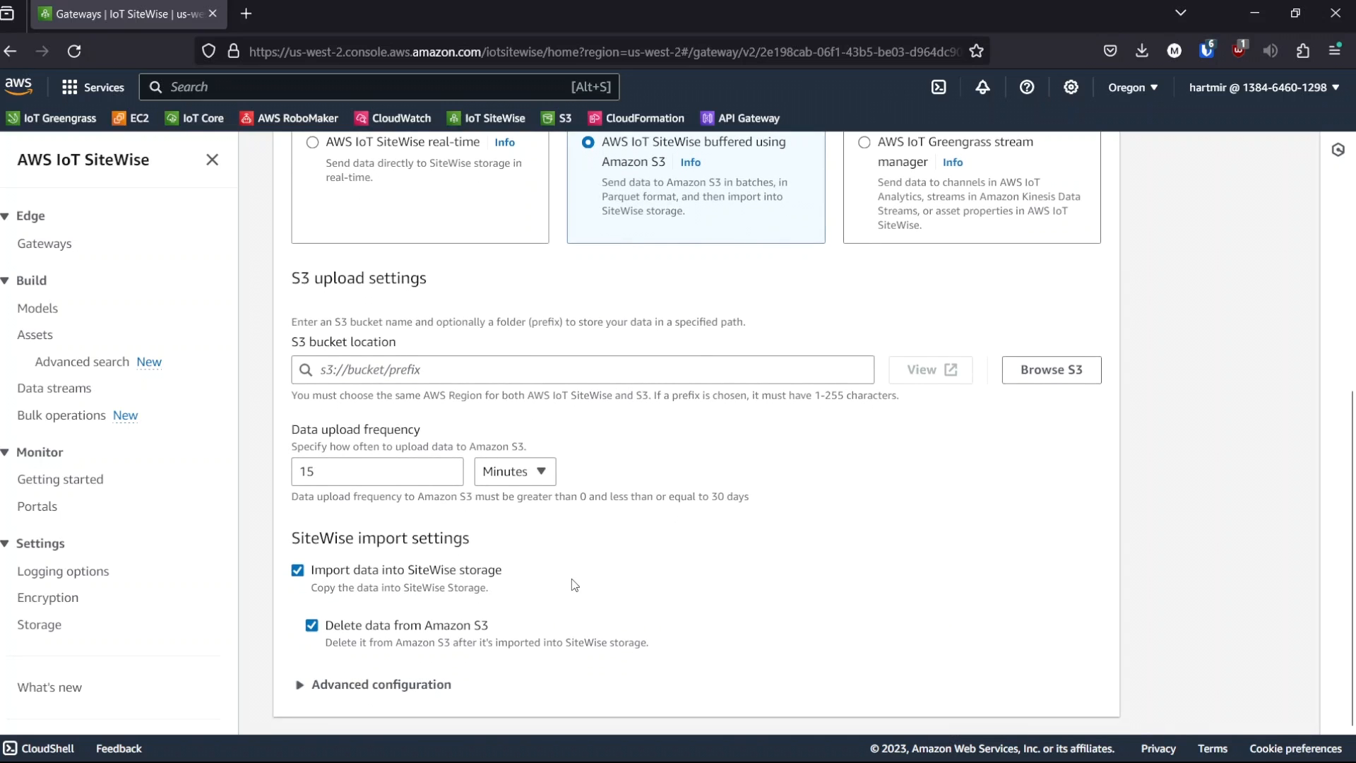
scroll(down, 3)
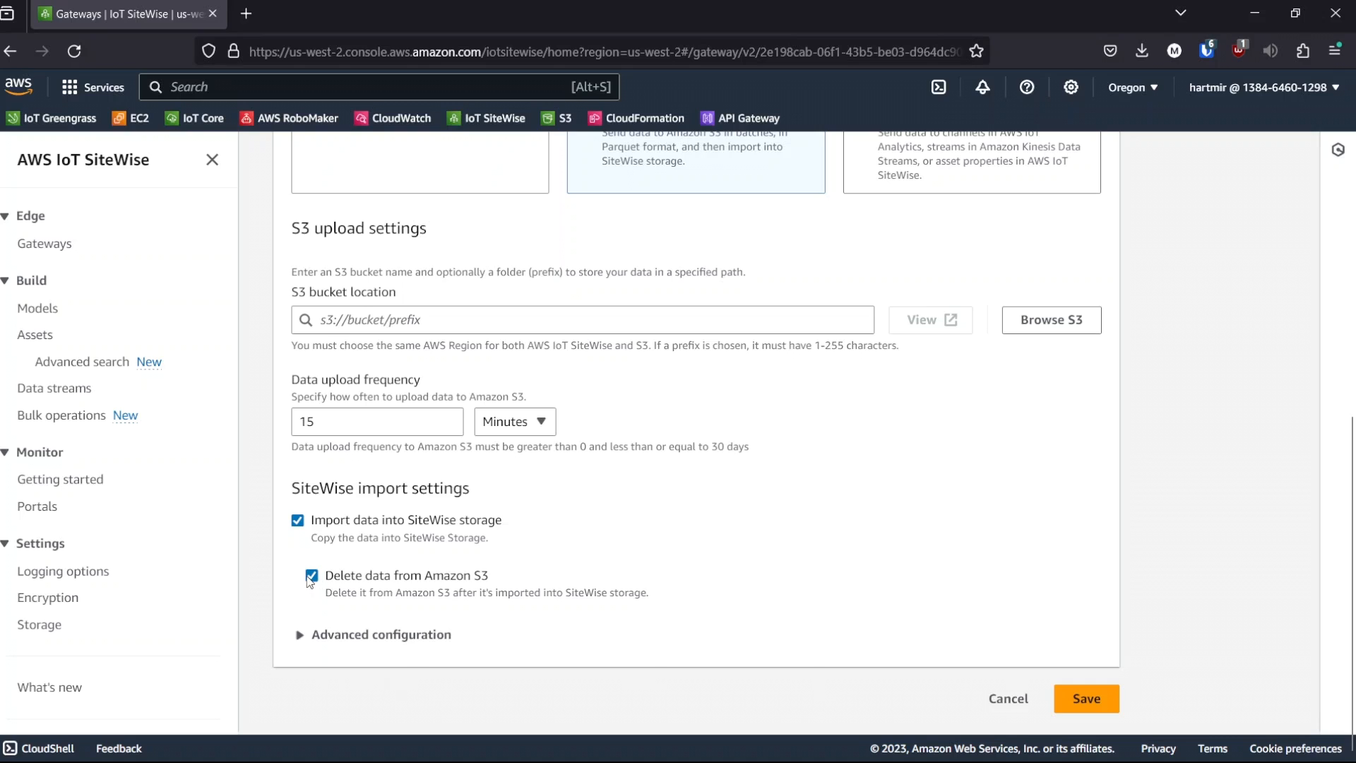
click(311, 576)
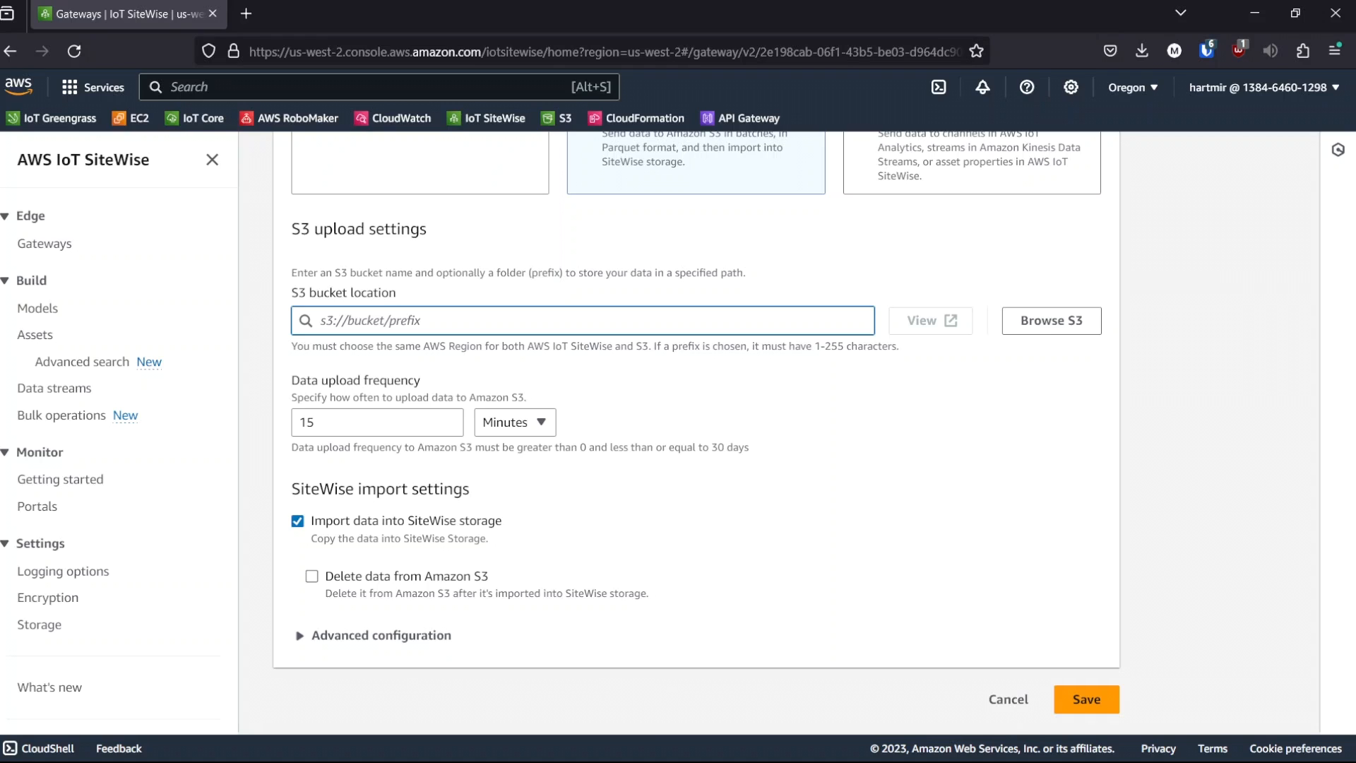
text(s3://opcua-data-138464601298)
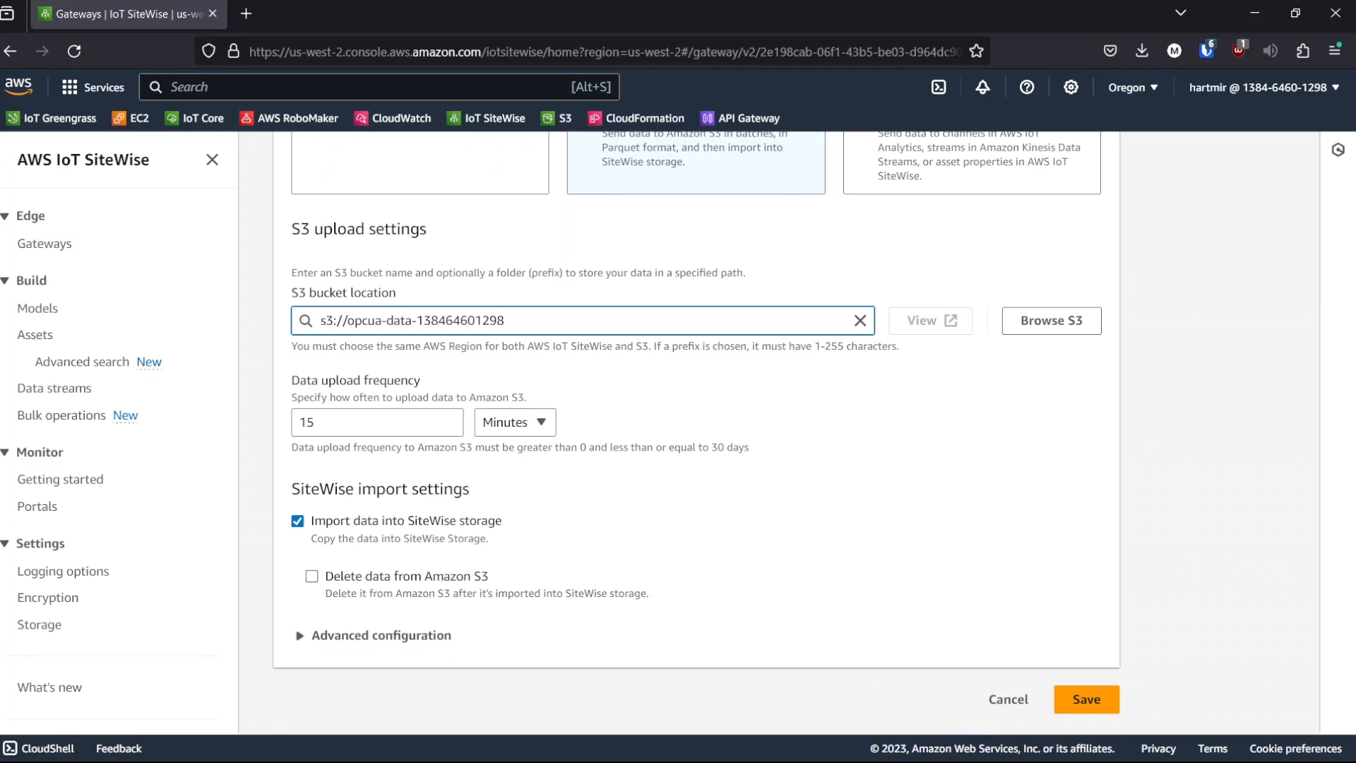
click(501, 320)
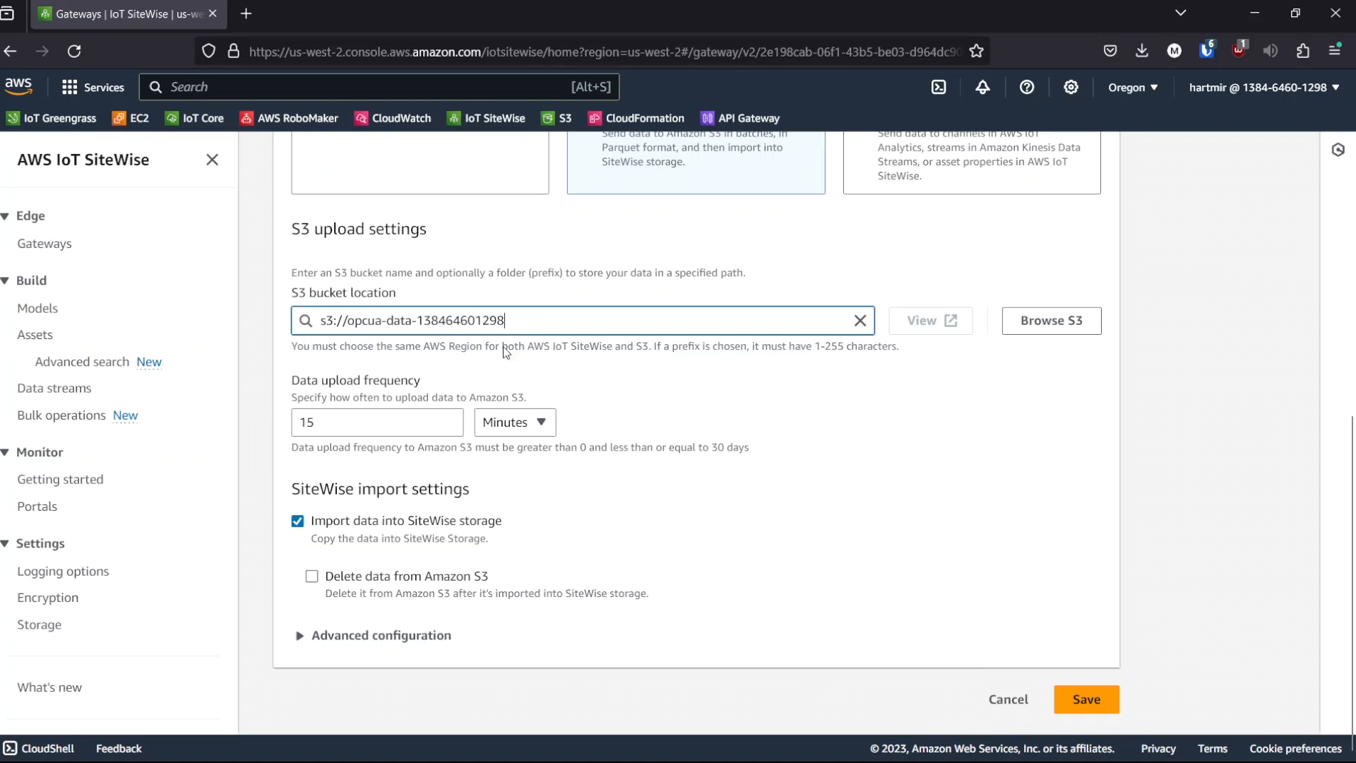
click(1086, 699)
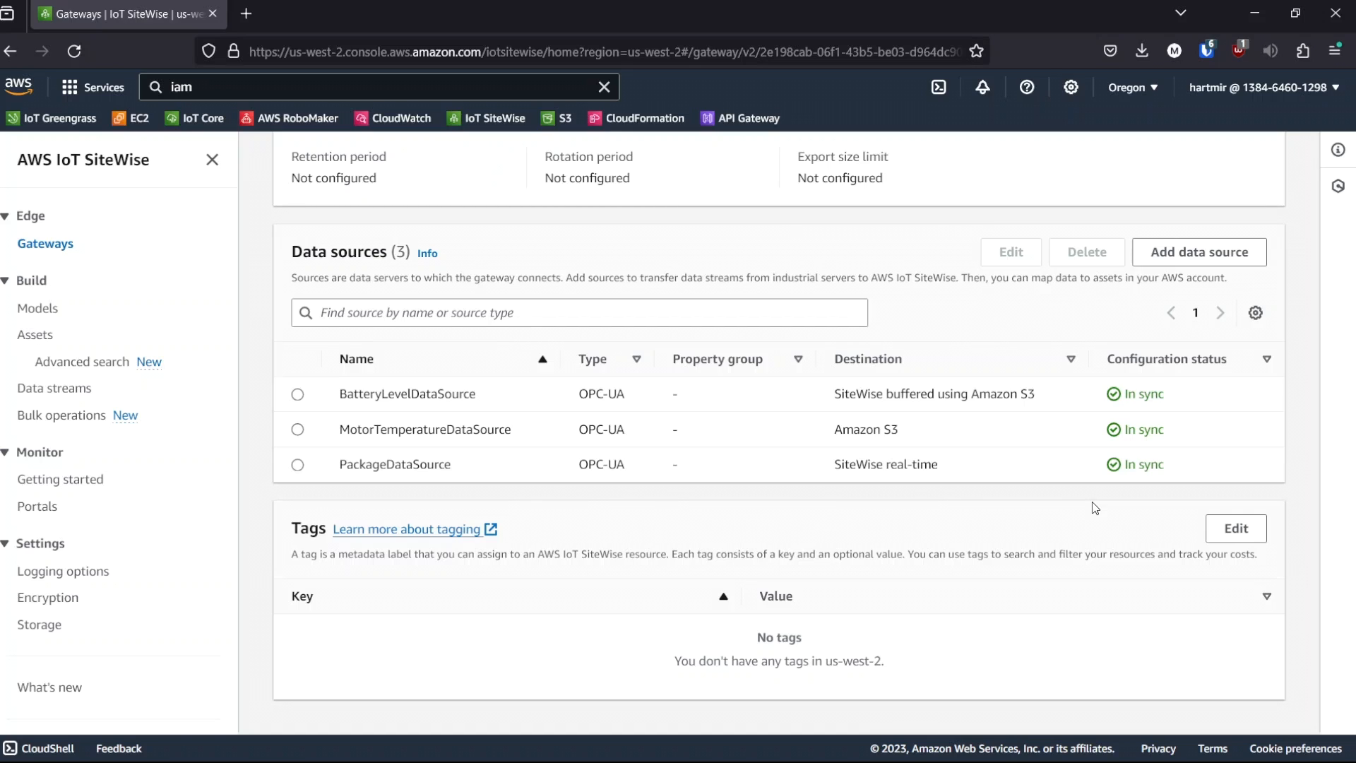
mouse_move(964, 577)
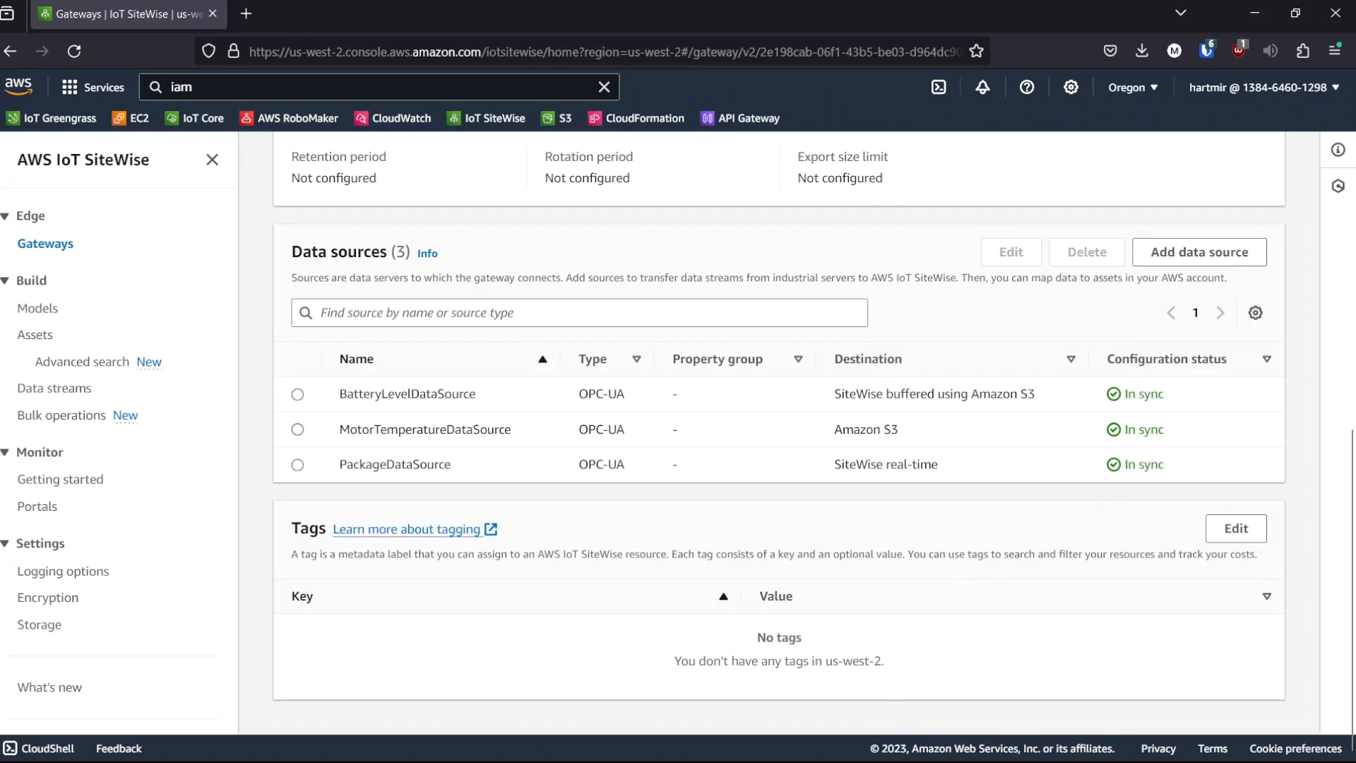
click(34, 334)
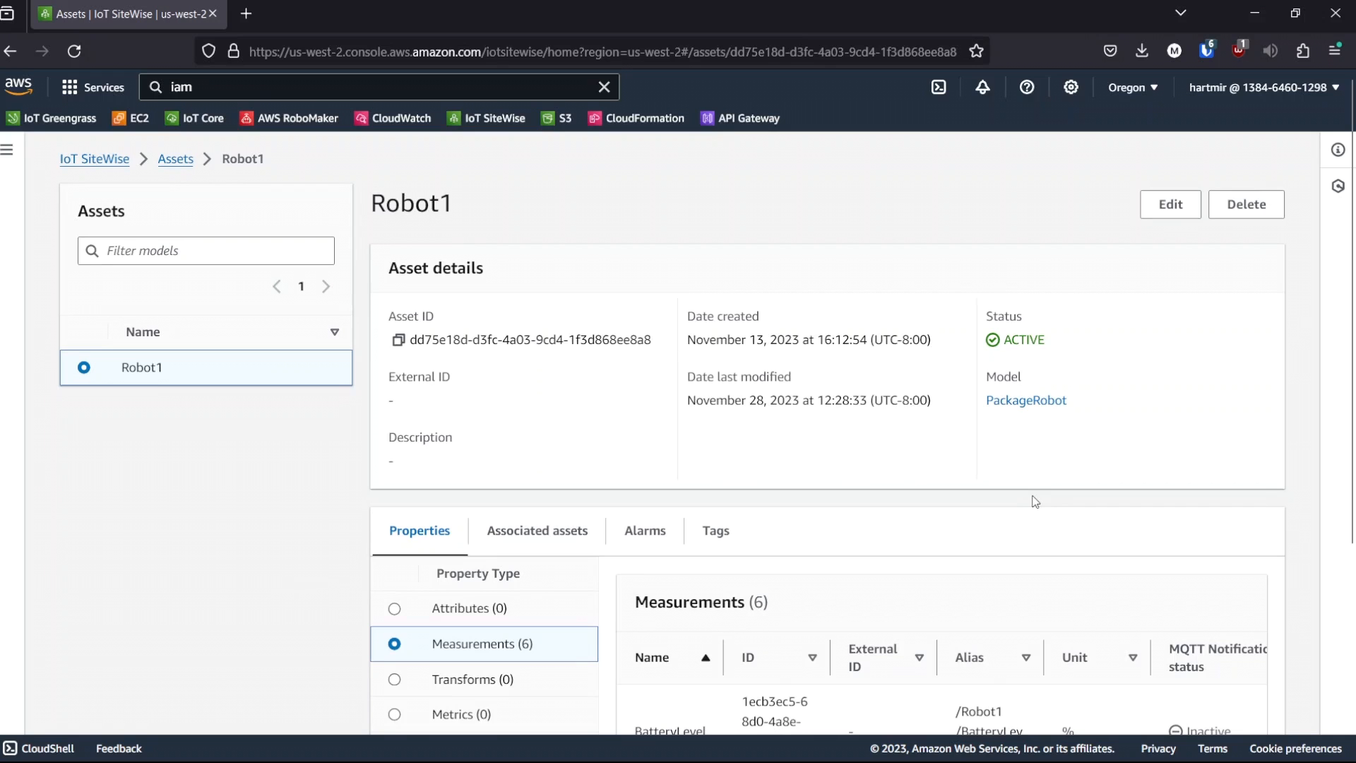
Step: Scroll Robot1's Measurements to the latest values, showing BatteryLevel near 27.3 percent
scroll(down, 3)
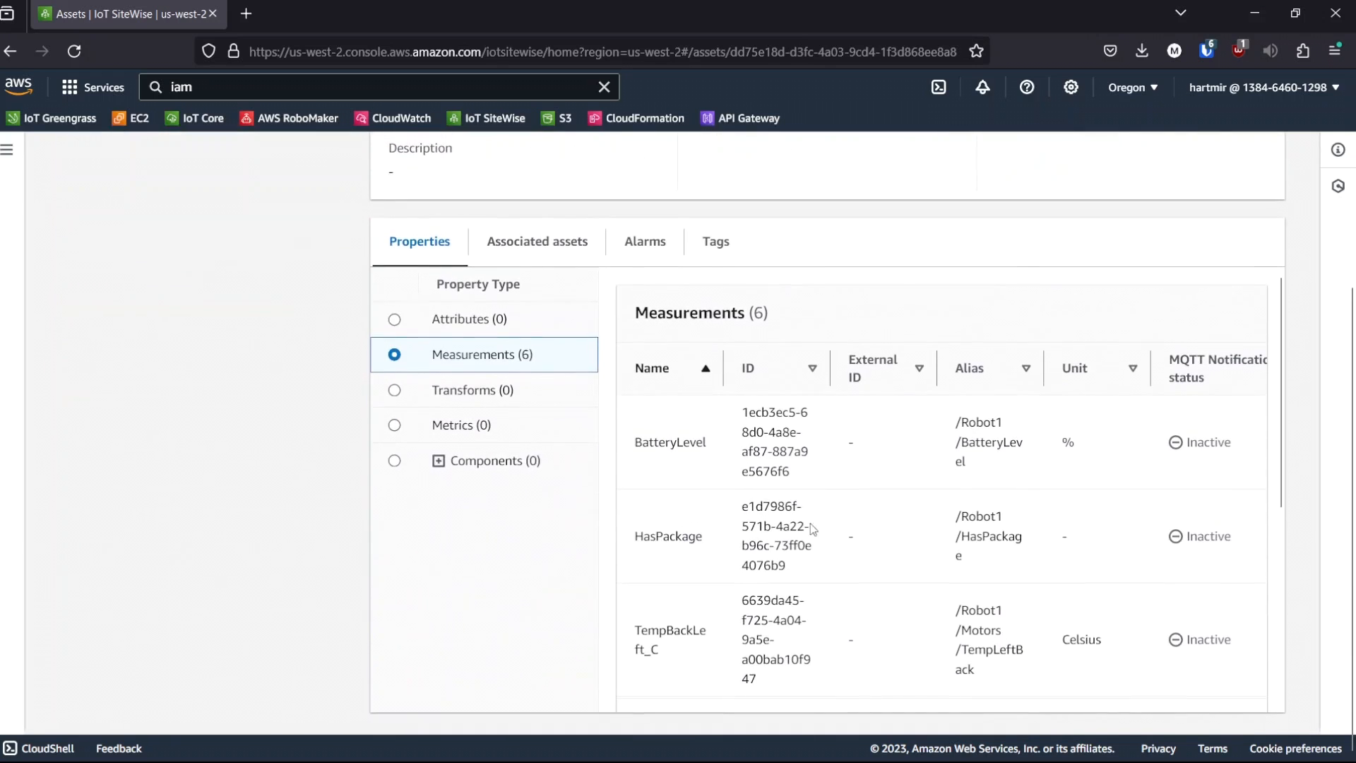
scroll(right, 3)
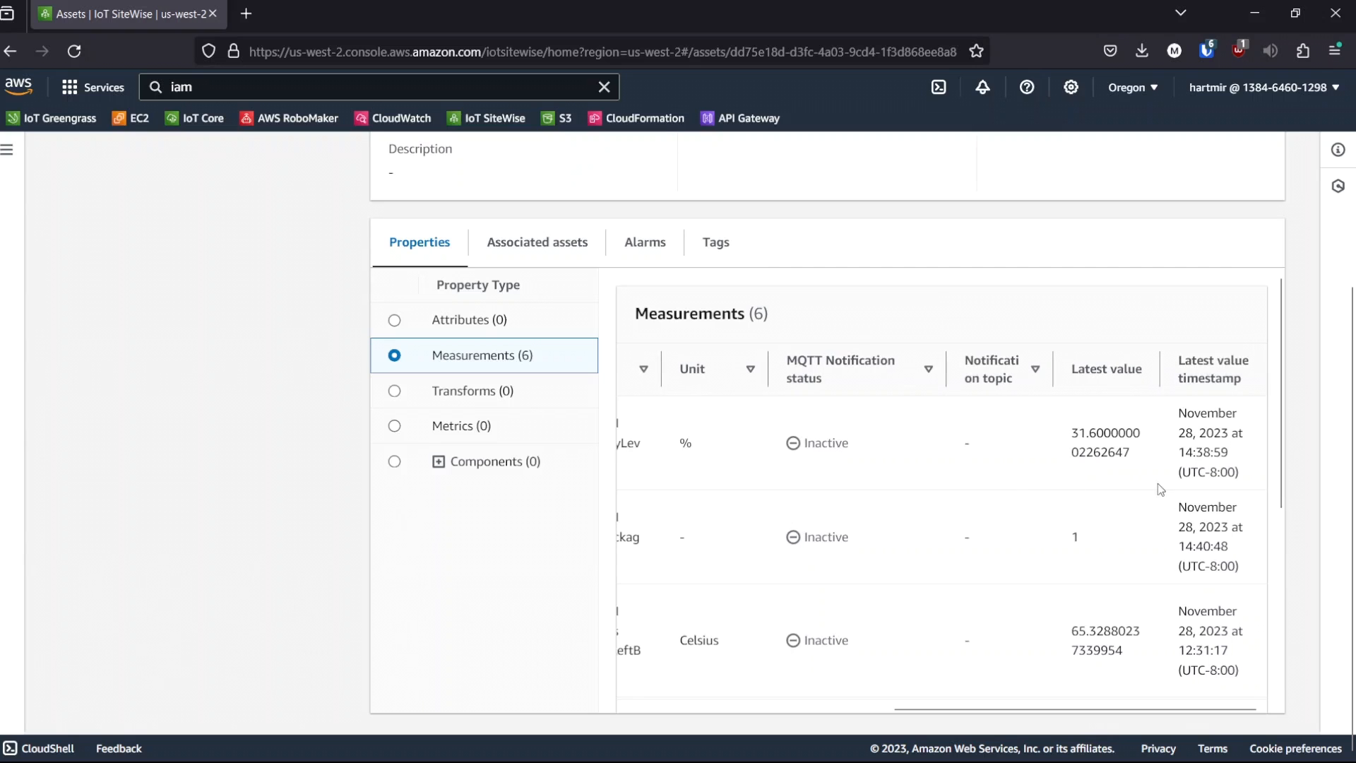
mouse_move(1205, 563)
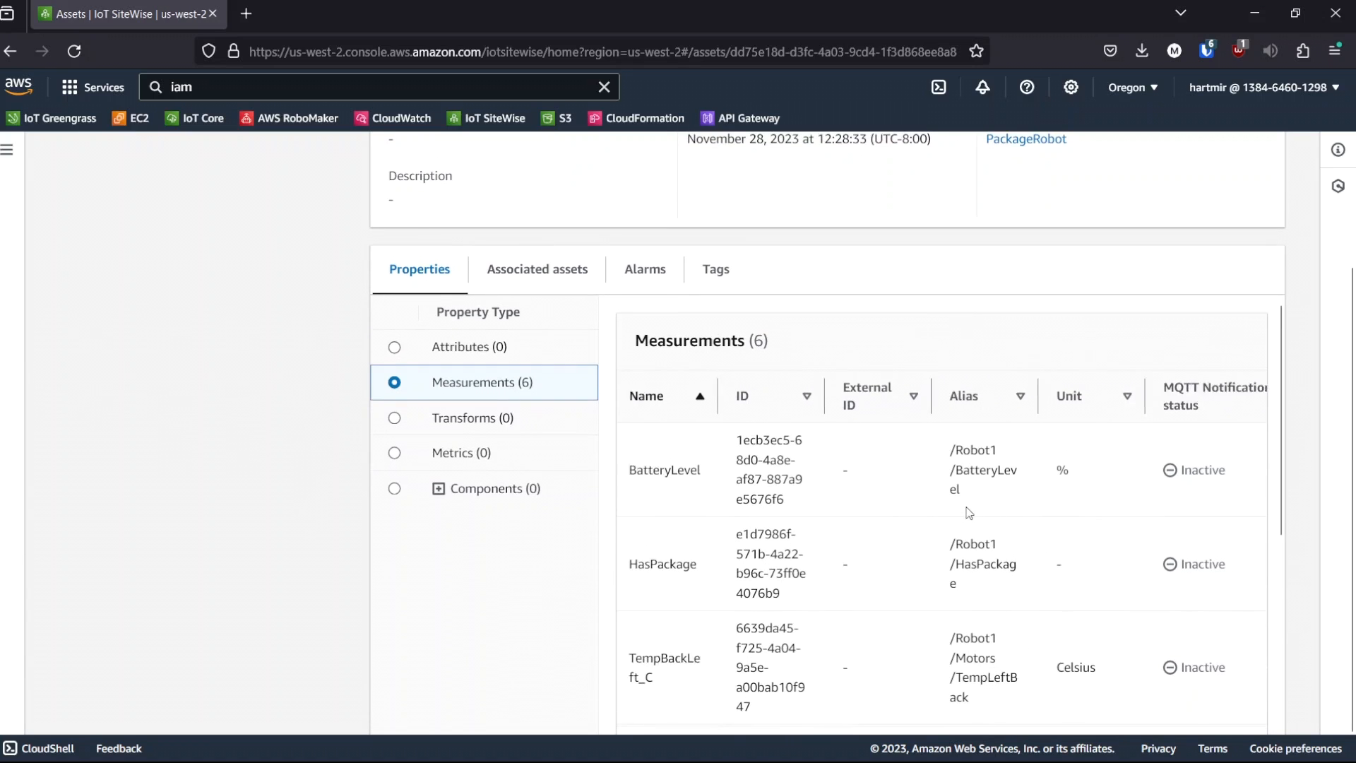
scroll(right, 3)
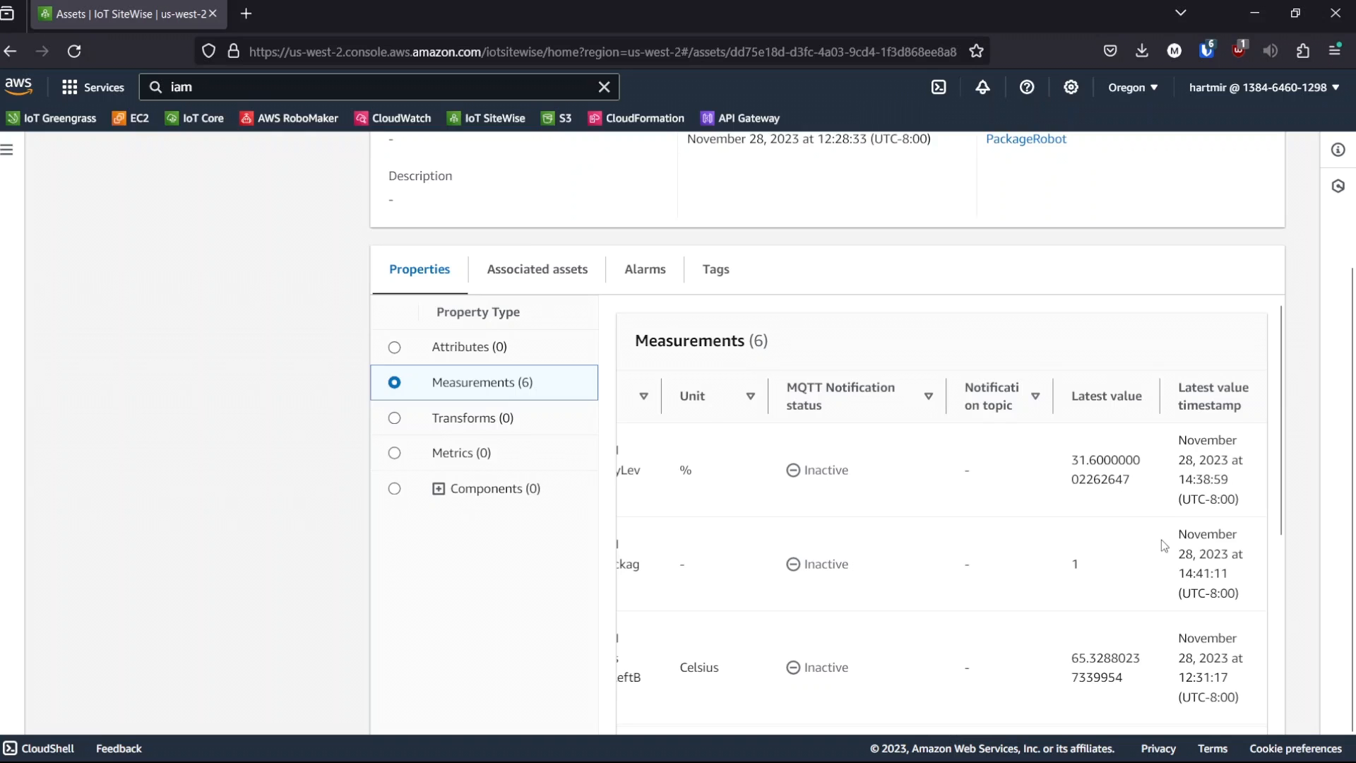
click(8, 149)
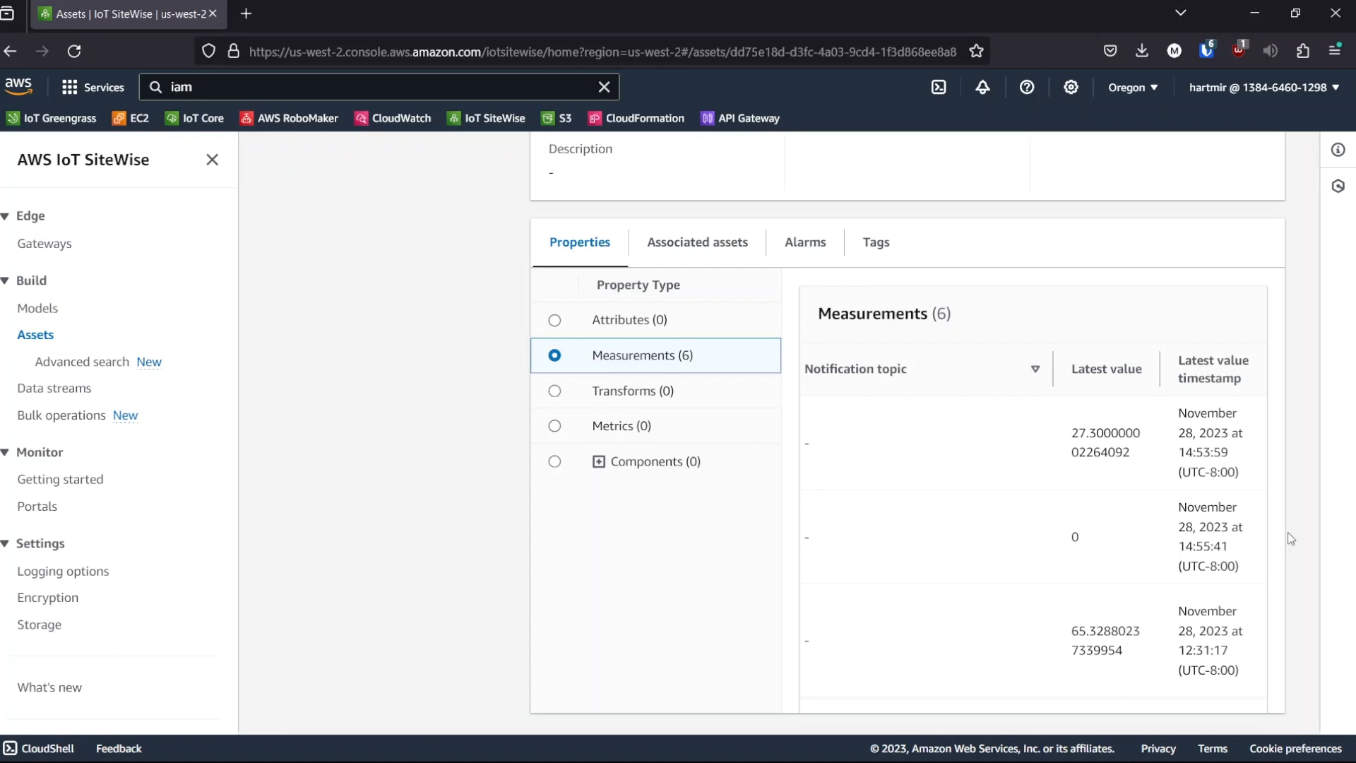
click(326, 14)
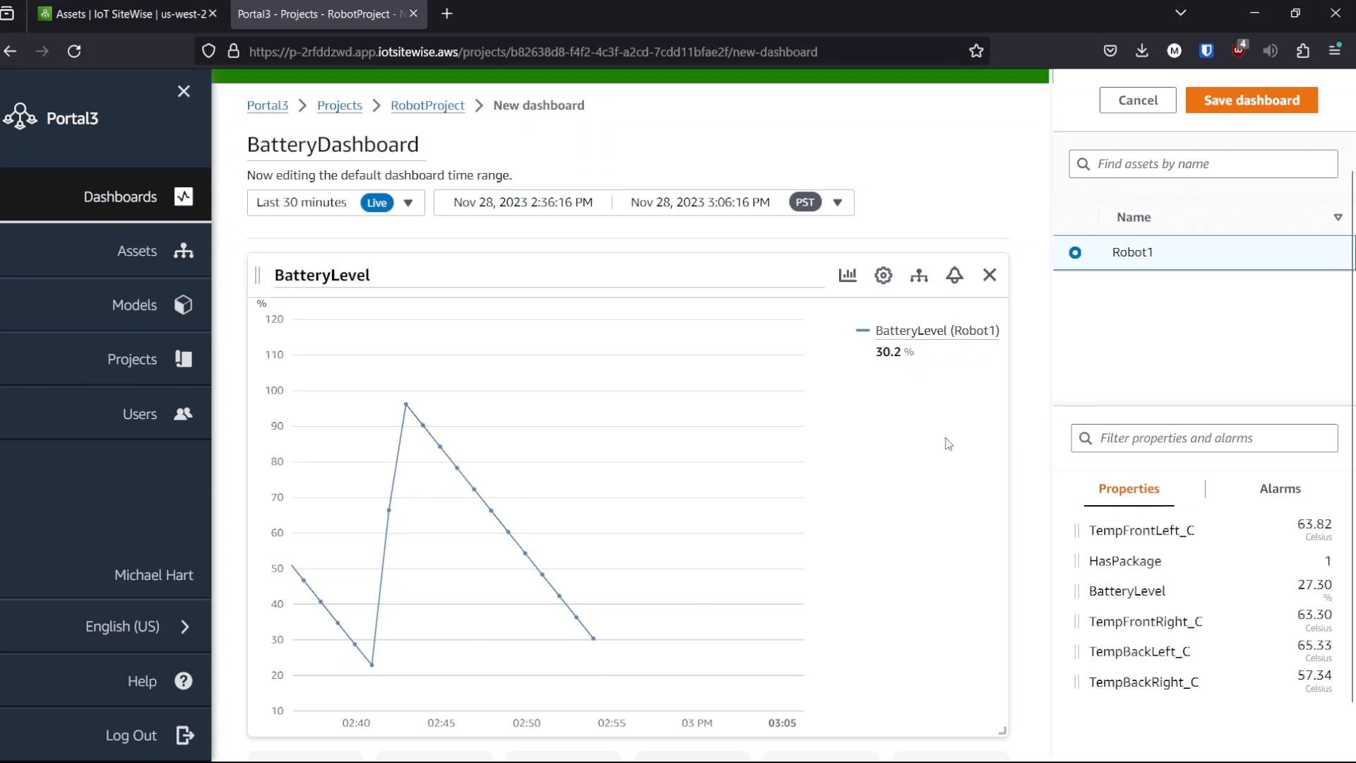
mouse_move(1004, 510)
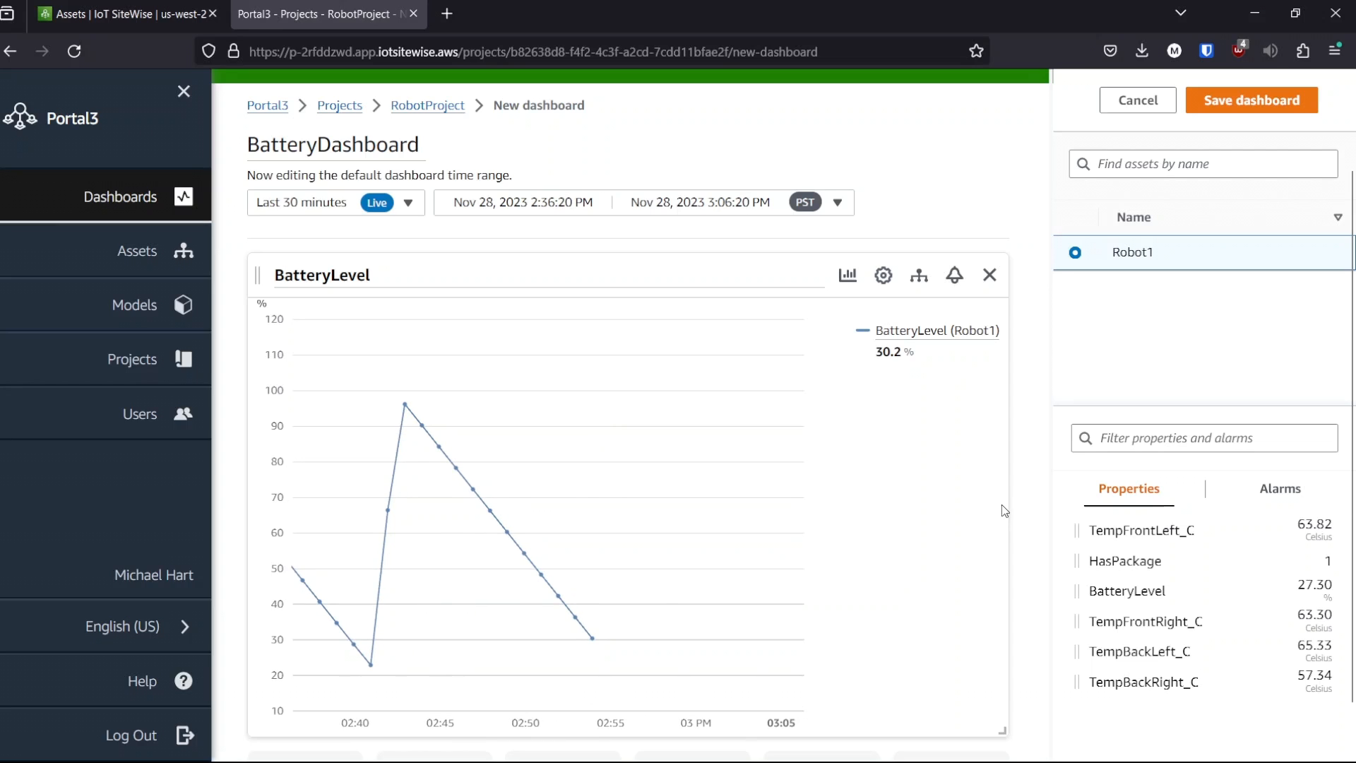
Step: View the Portal3 BatteryDashboard chart with Robot1's BatteryLevel at 30.2 percent
click(121, 14)
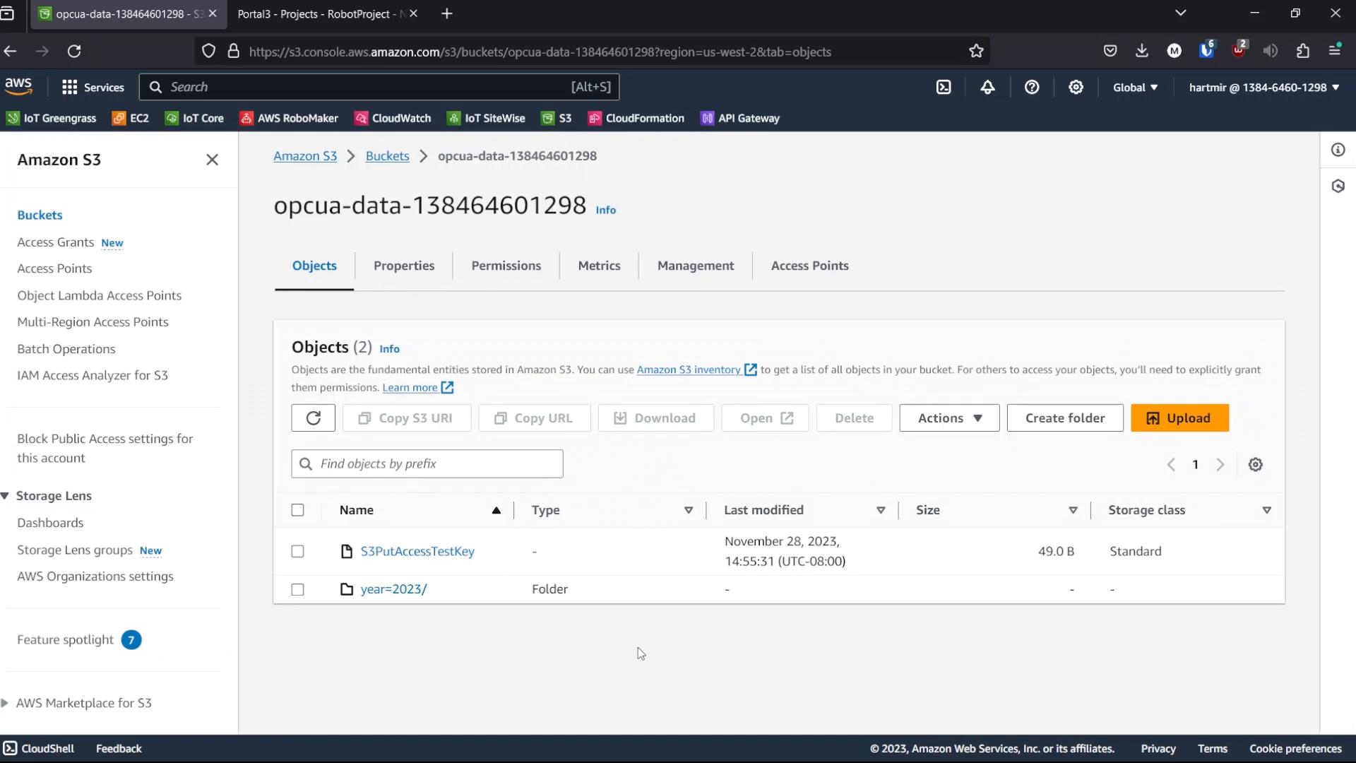
mouse_move(316, 587)
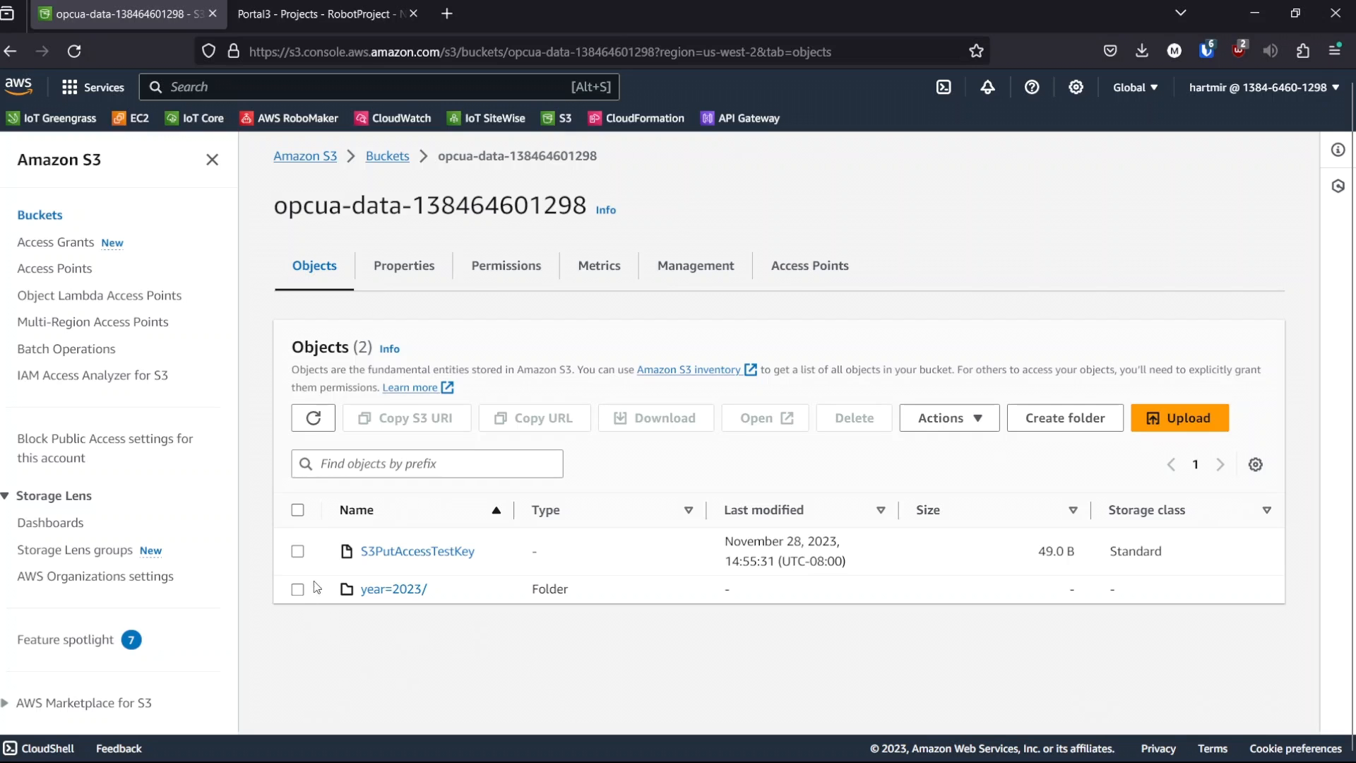
Step: Browse to year=2023/month=11/day=28/hour=22 and scroll through its 54 parquet files
click(393, 590)
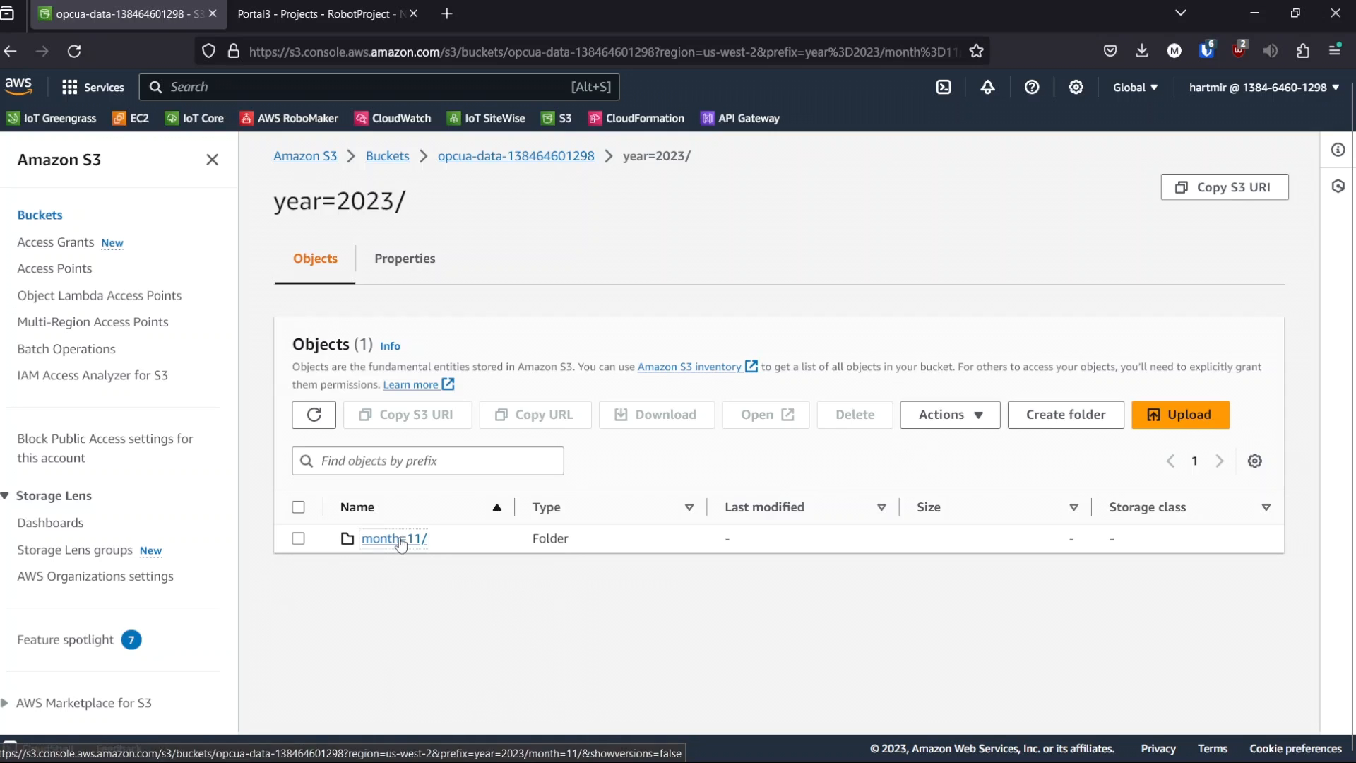
click(393, 538)
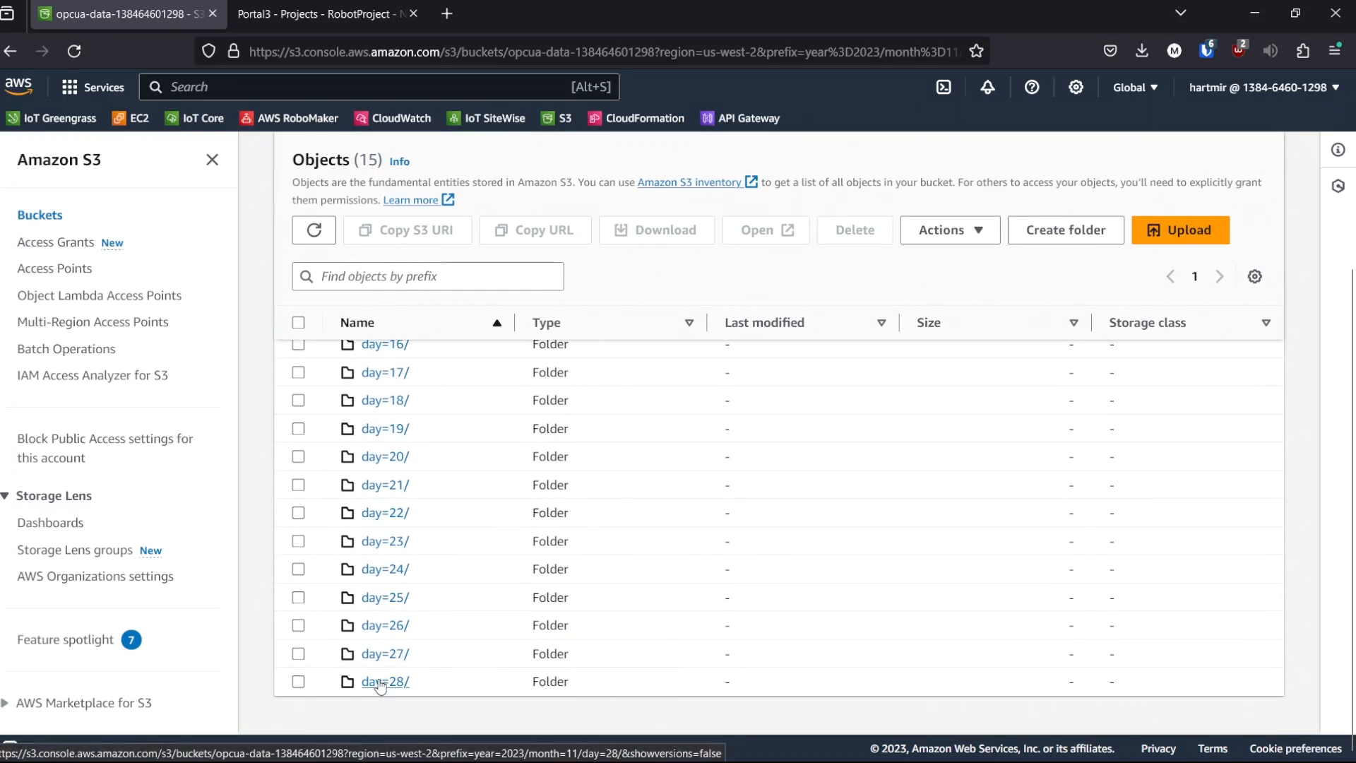
click(384, 682)
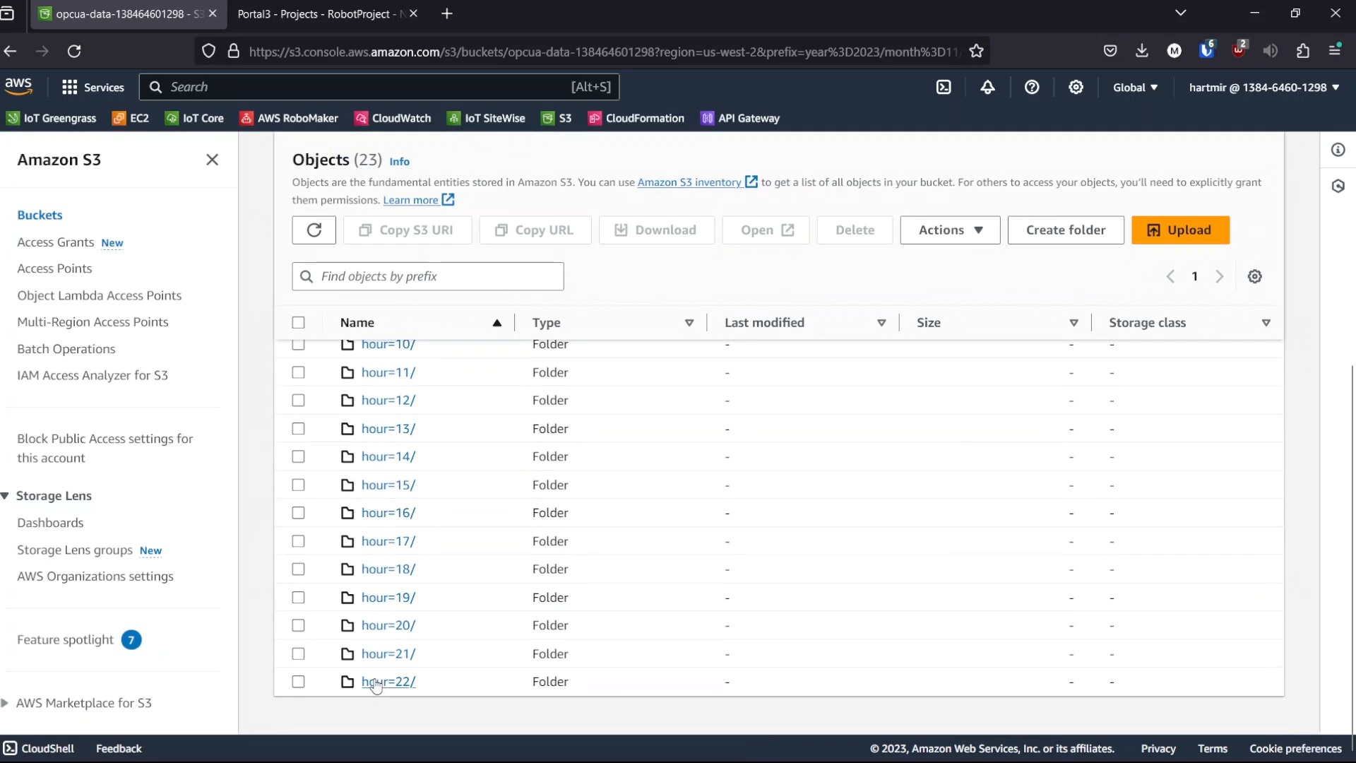
click(387, 682)
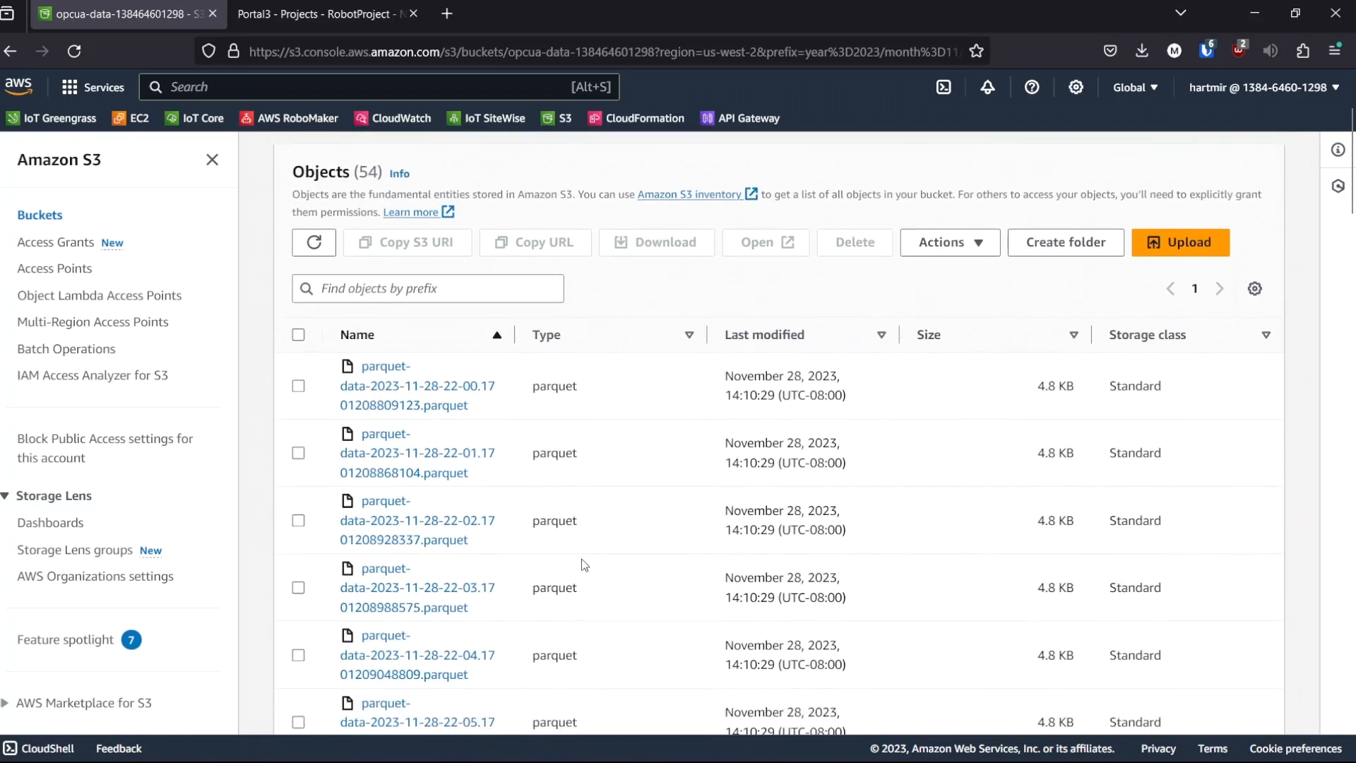
scroll(down, 3)
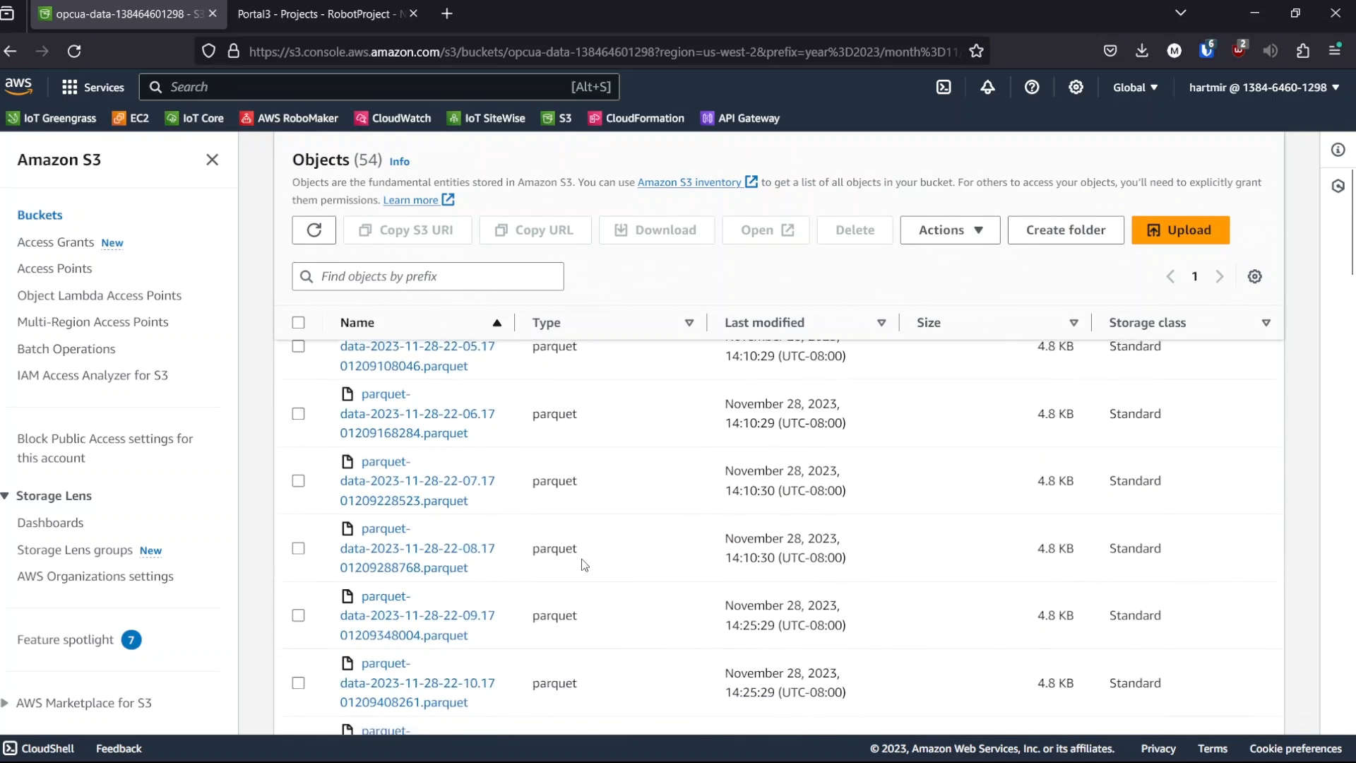
scroll(down, 3)
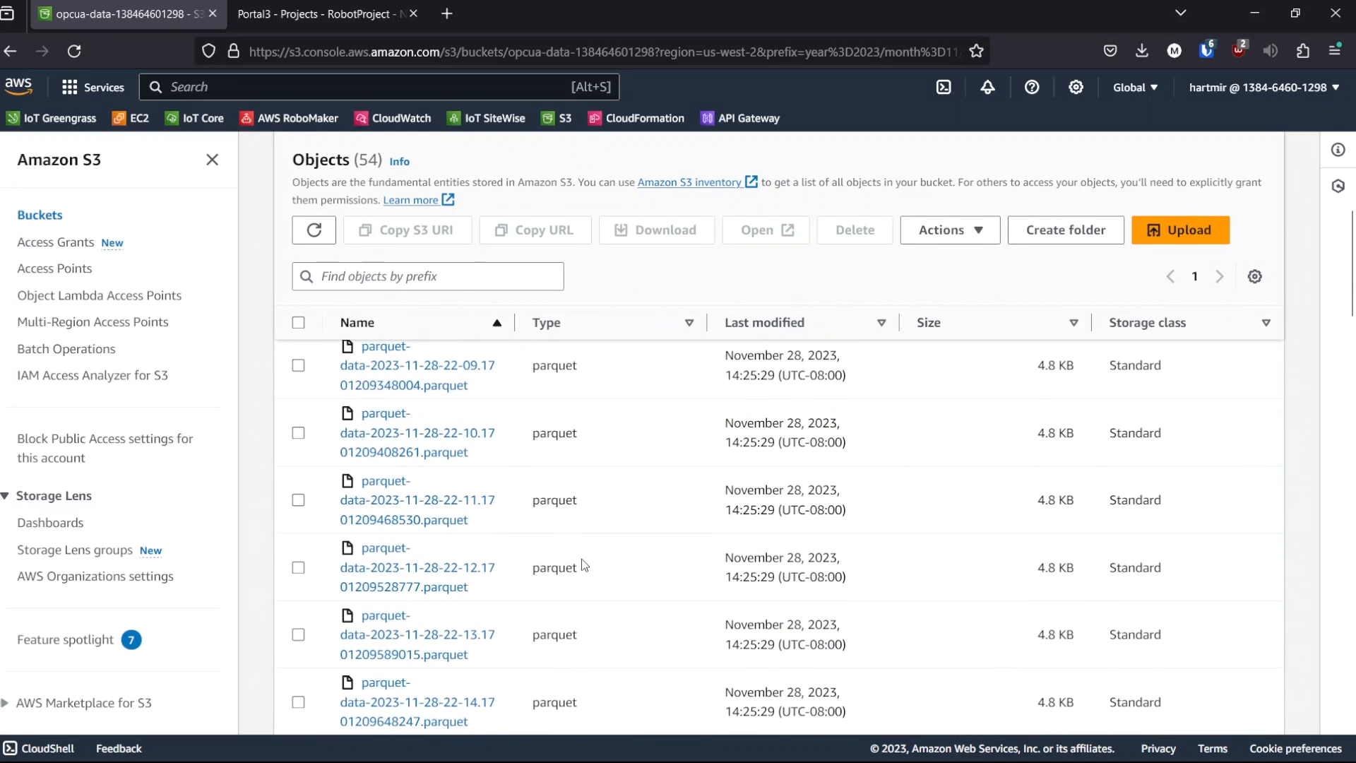
scroll(down, 3)
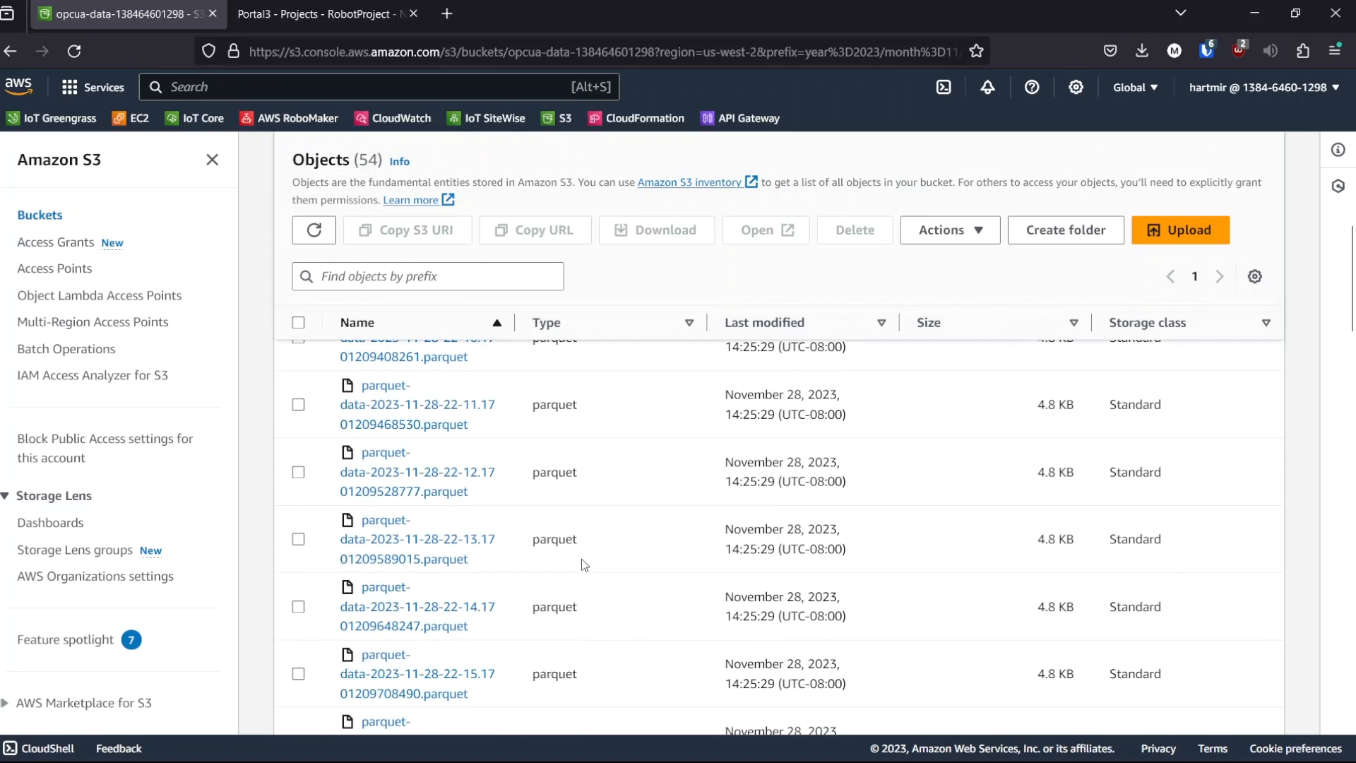
scroll(down, 3)
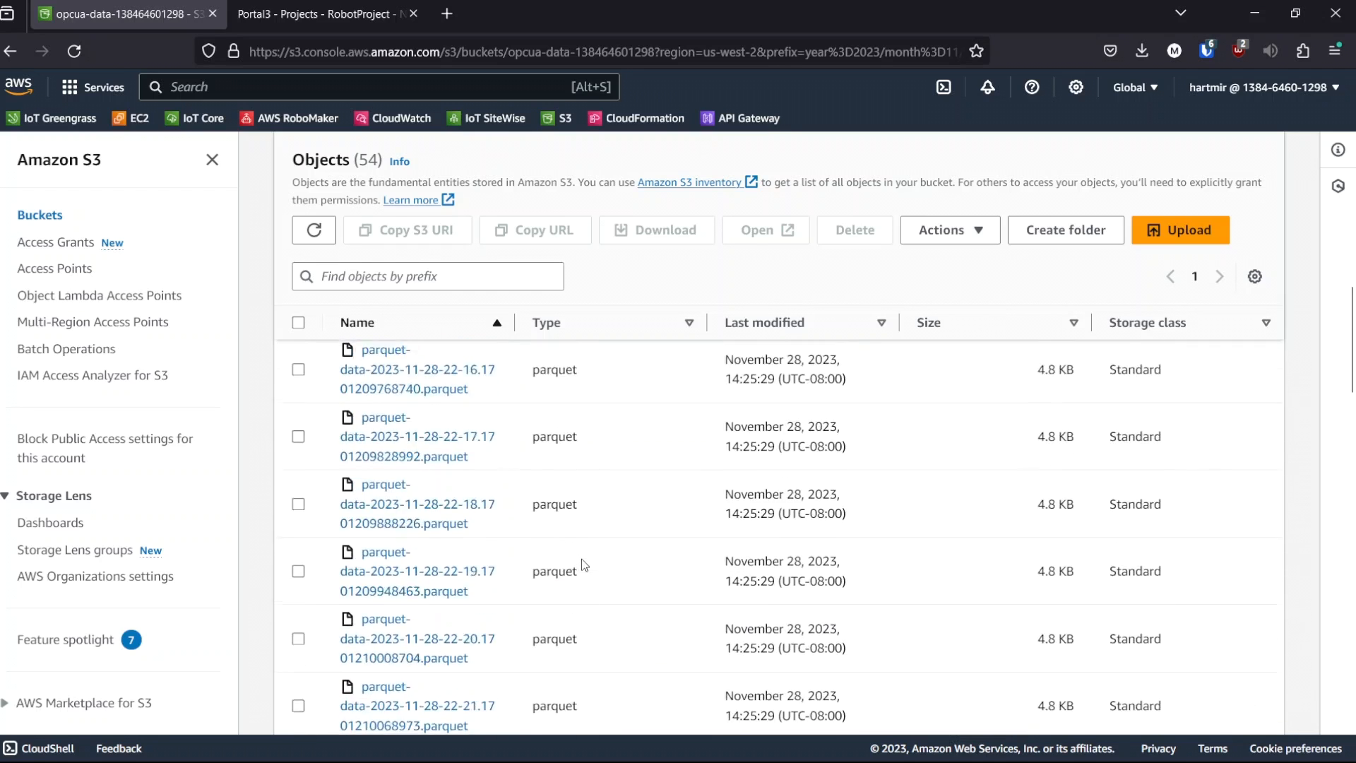
scroll(down, 3)
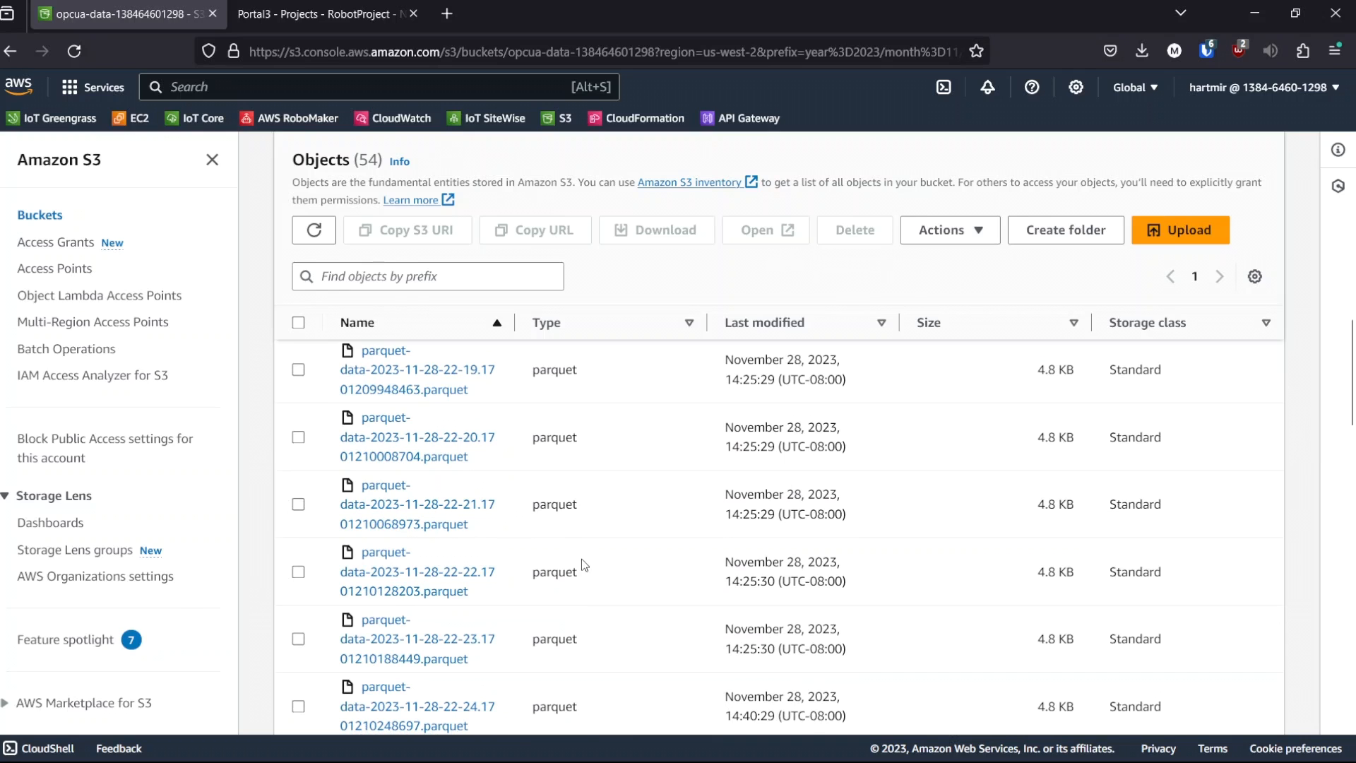